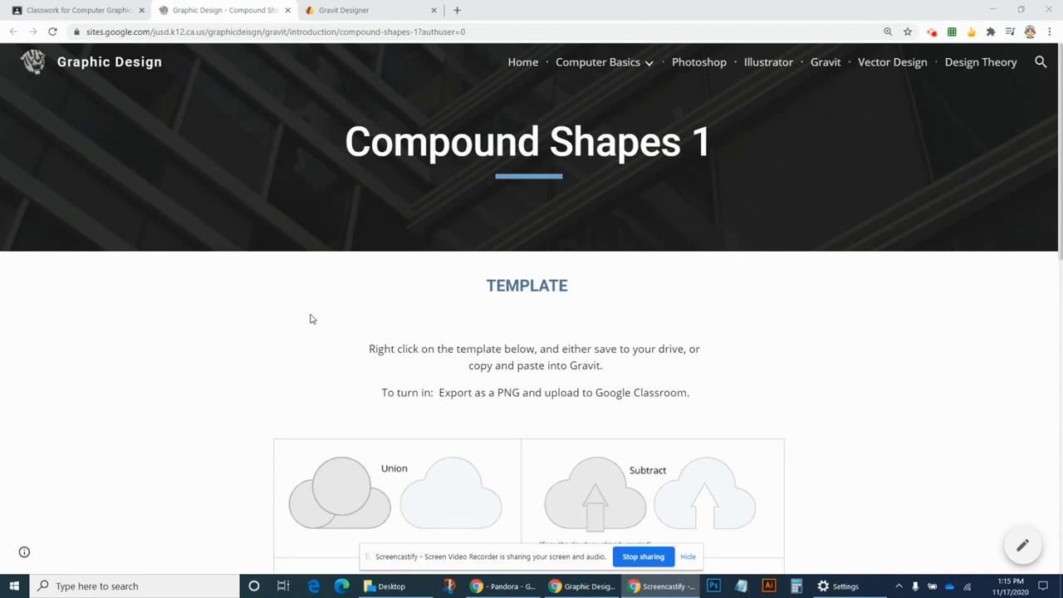
mouse_move(299, 289)
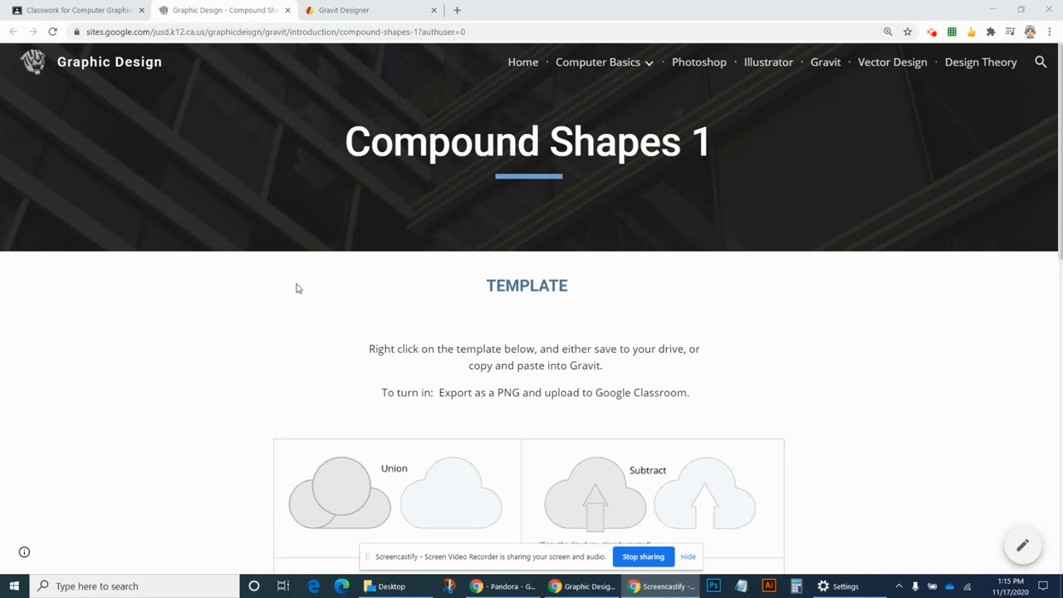
mouse_move(262, 347)
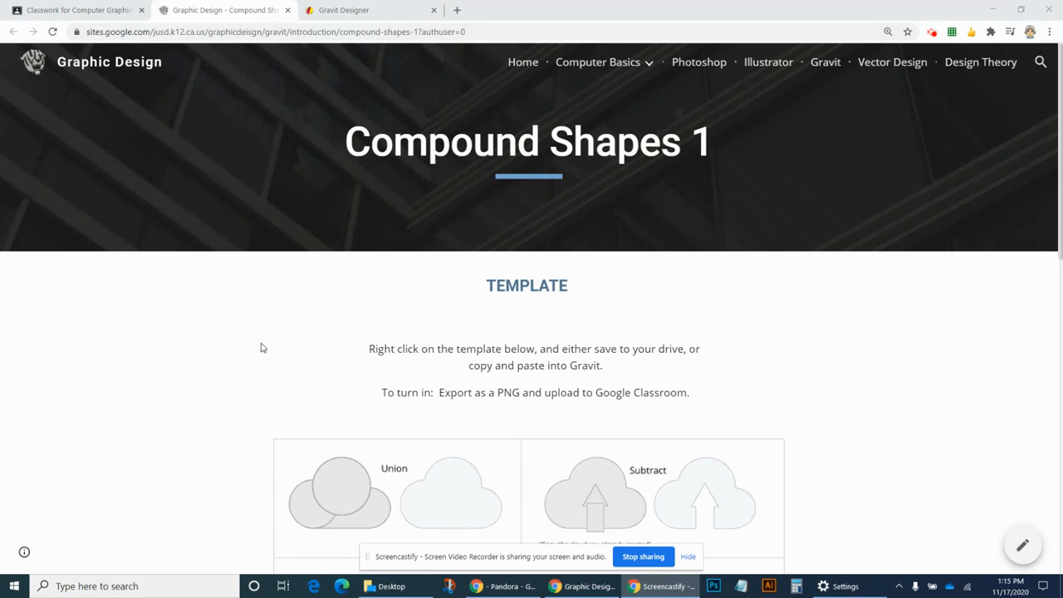
- Copy the compound shapes template image from the Google Sites page
scroll("down", 3)
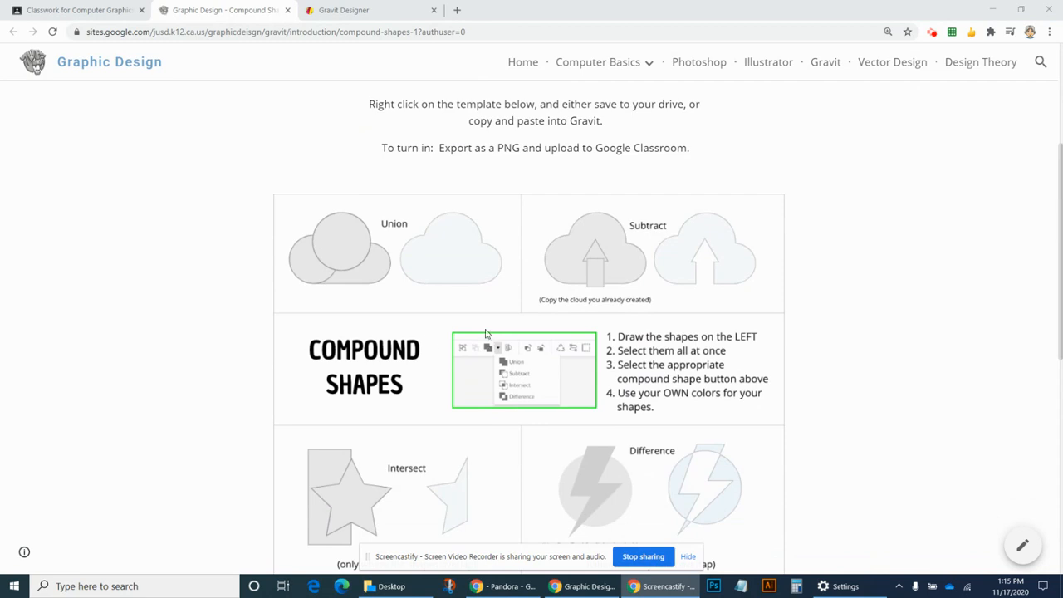
mouse_move(488, 324)
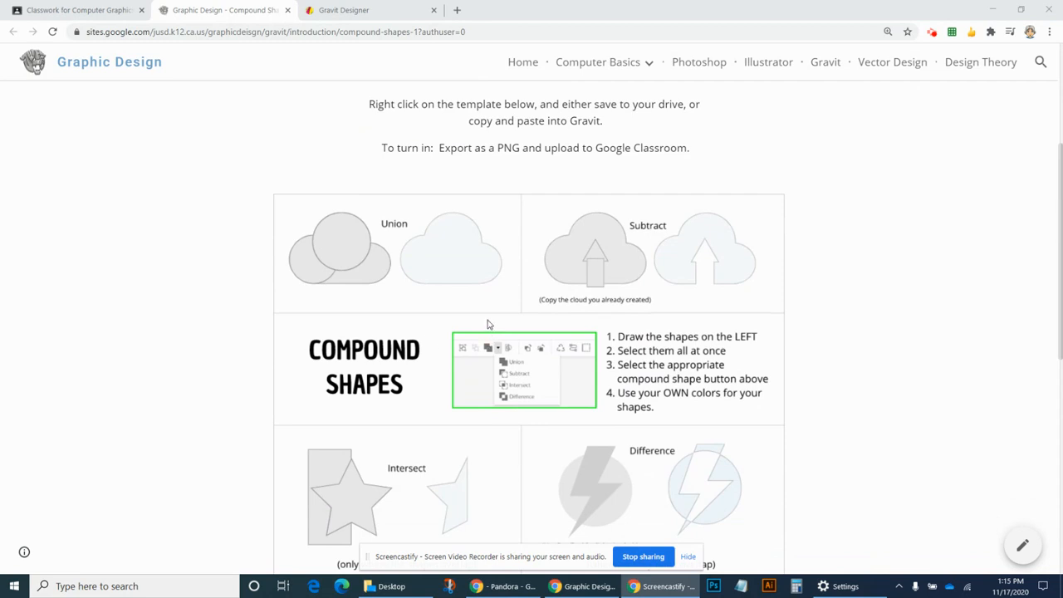
scroll("up", 3)
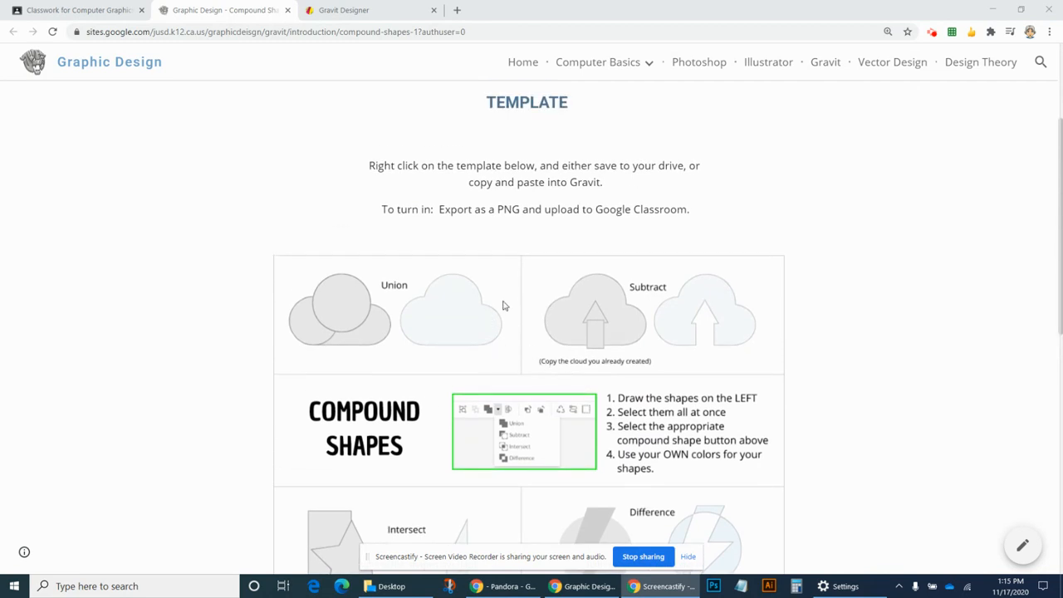
scroll("down", 3)
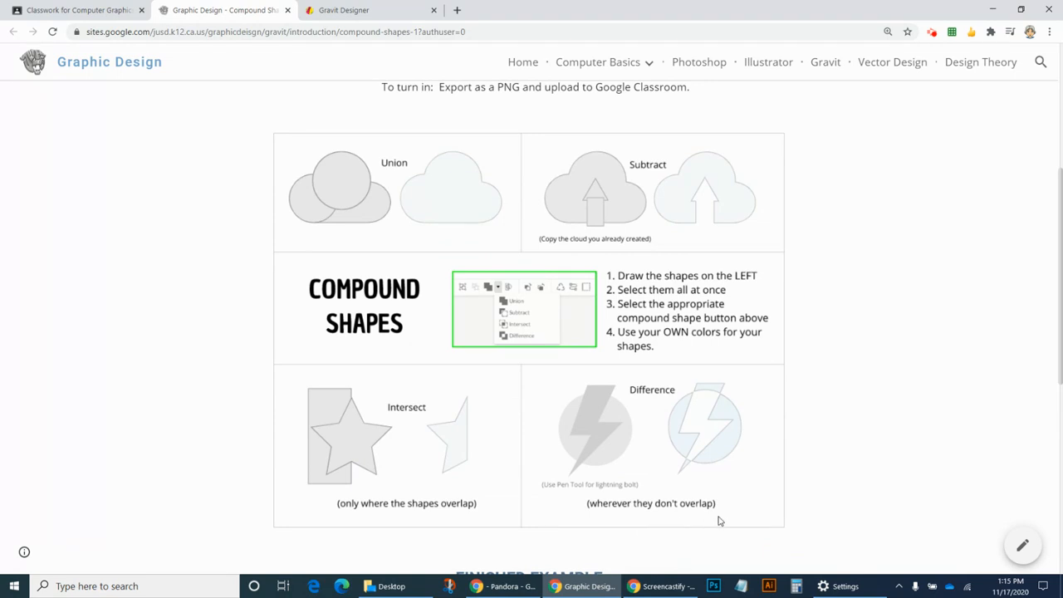
mouse_move(448, 206)
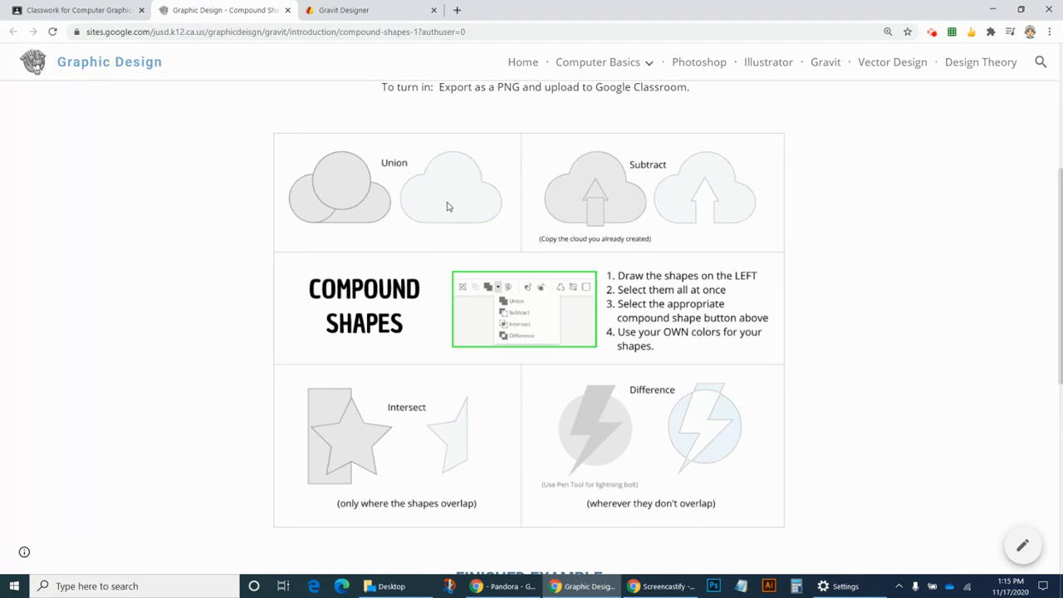
mouse_move(510, 262)
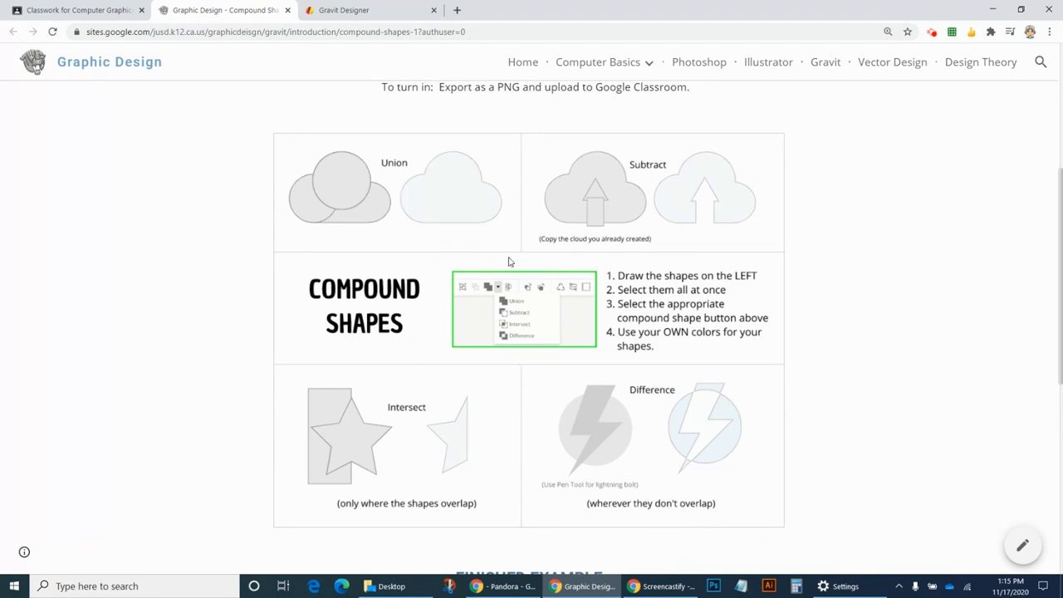
right_click(478, 219)
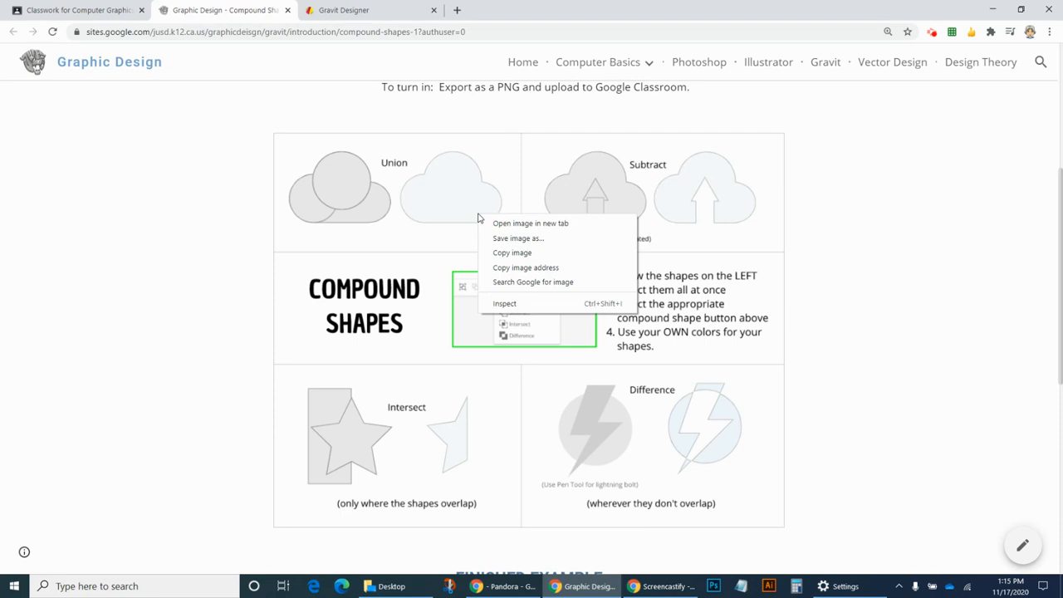
mouse_move(518, 239)
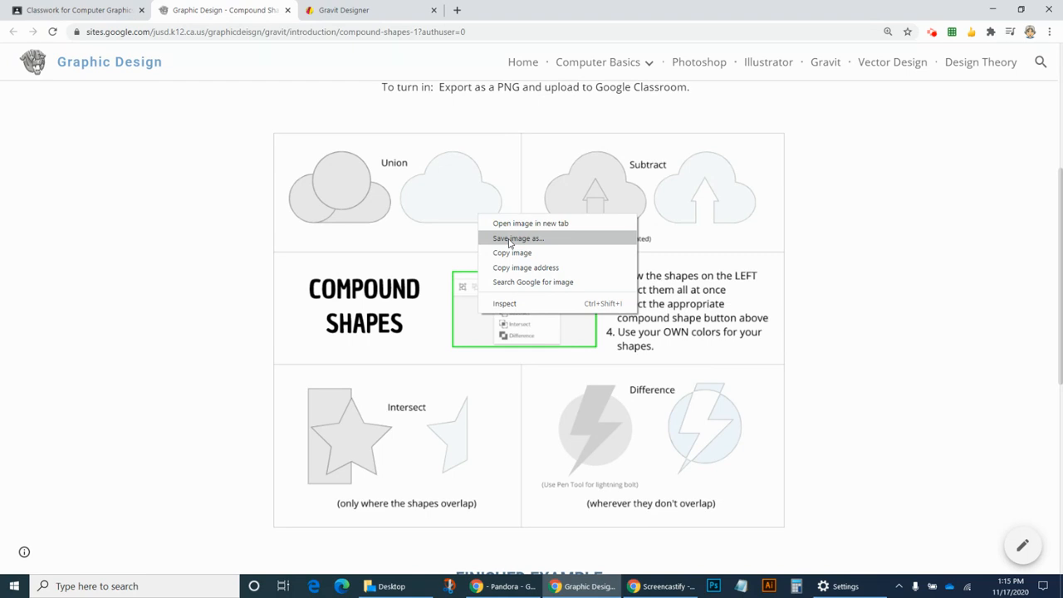
mouse_move(511, 252)
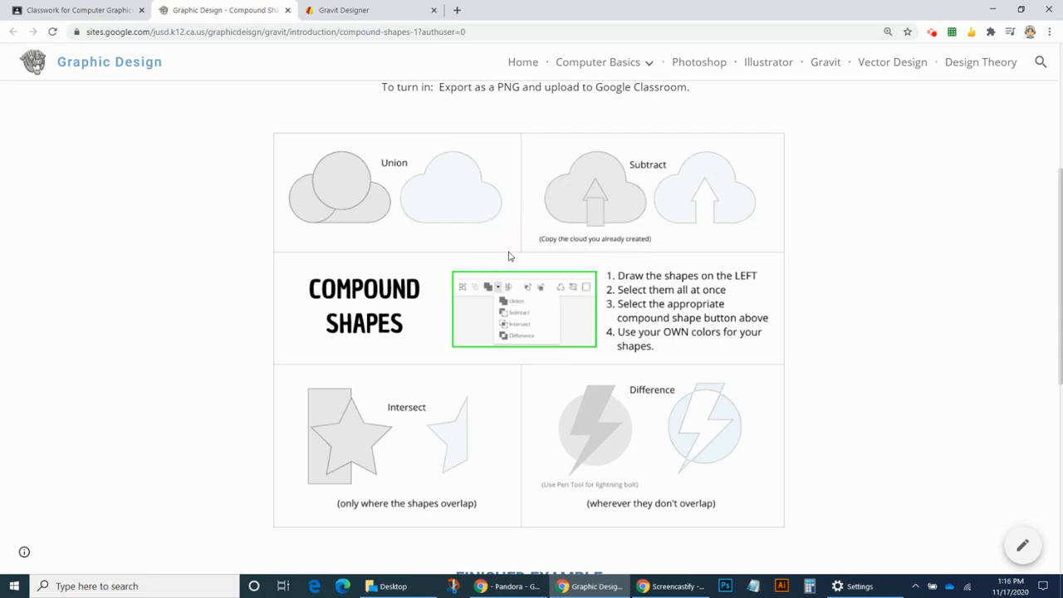
mouse_move(333, 56)
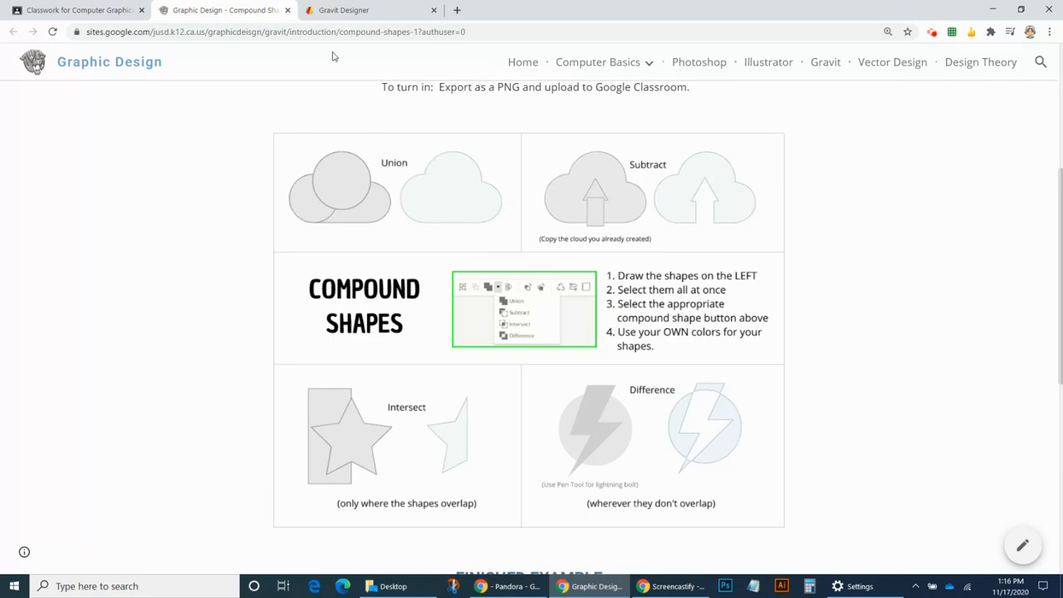
- Start a new blank US-Letter Landscape design in Gravit Designer
left_click(343, 10)
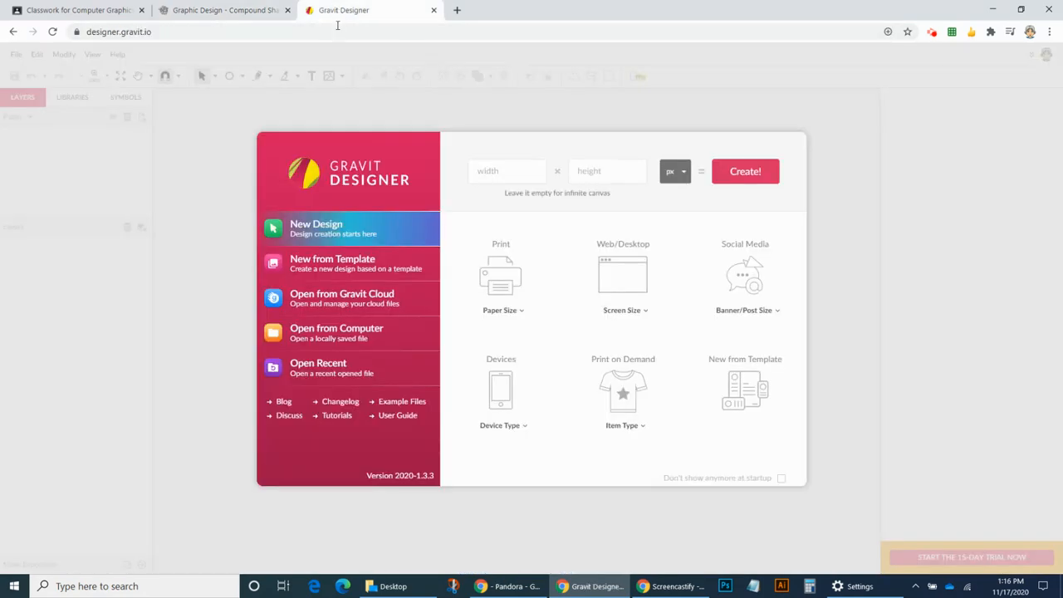
left_click(500, 278)
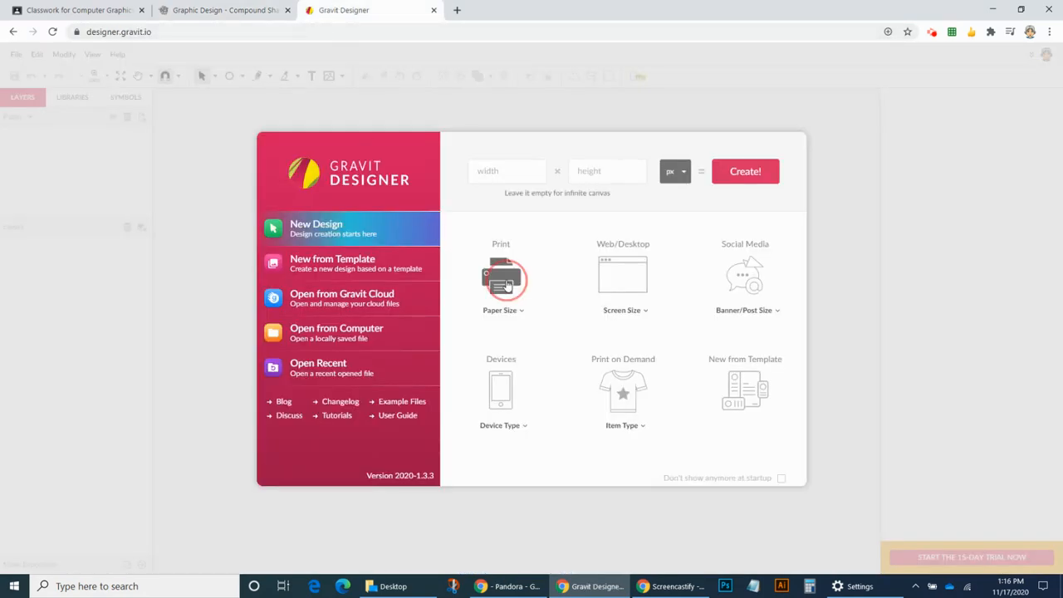
left_click(504, 310)
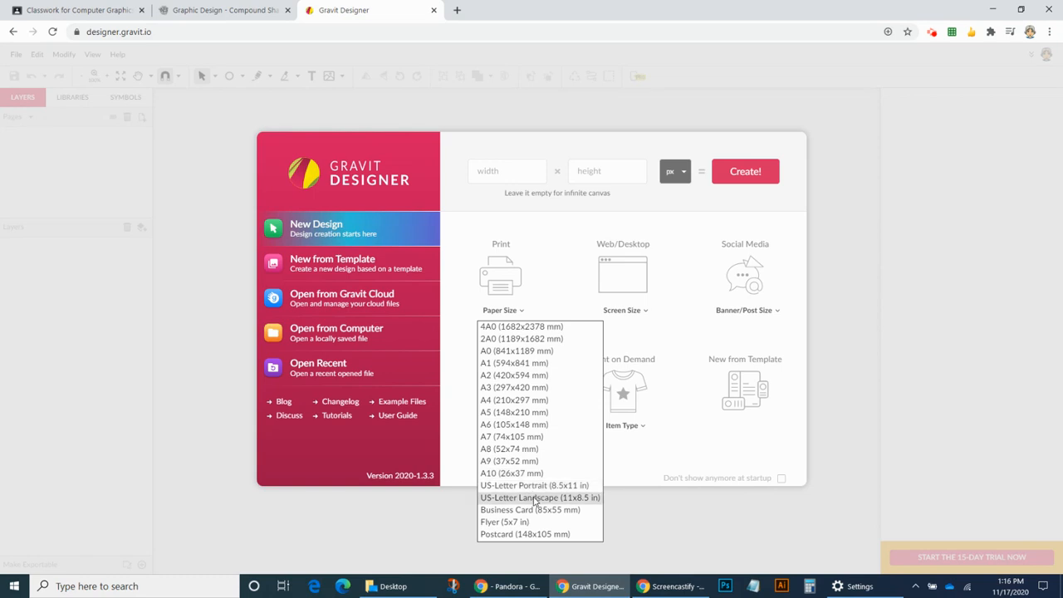
left_click(540, 497)
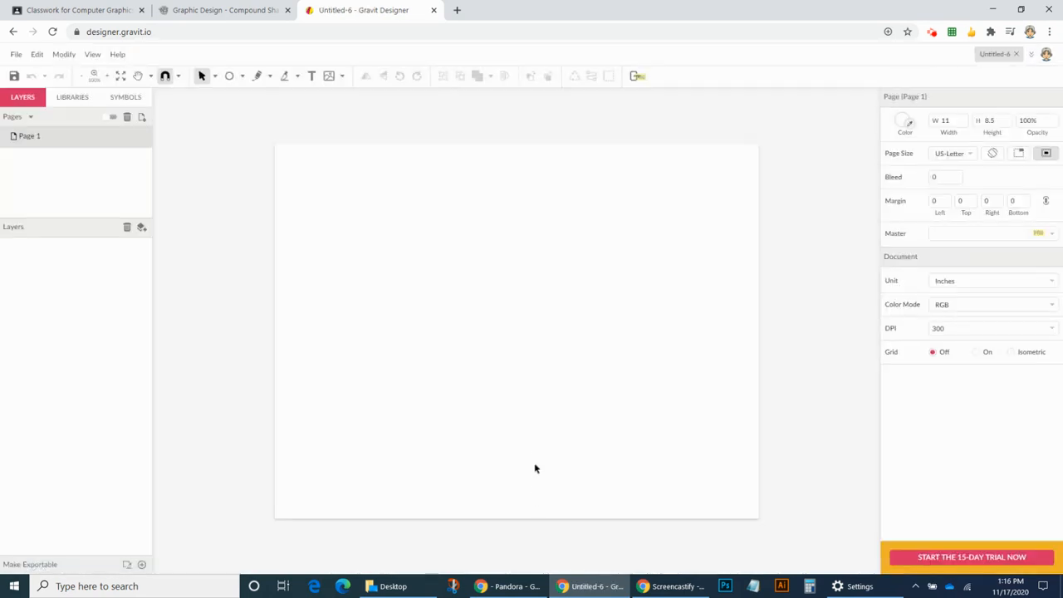
mouse_move(499, 334)
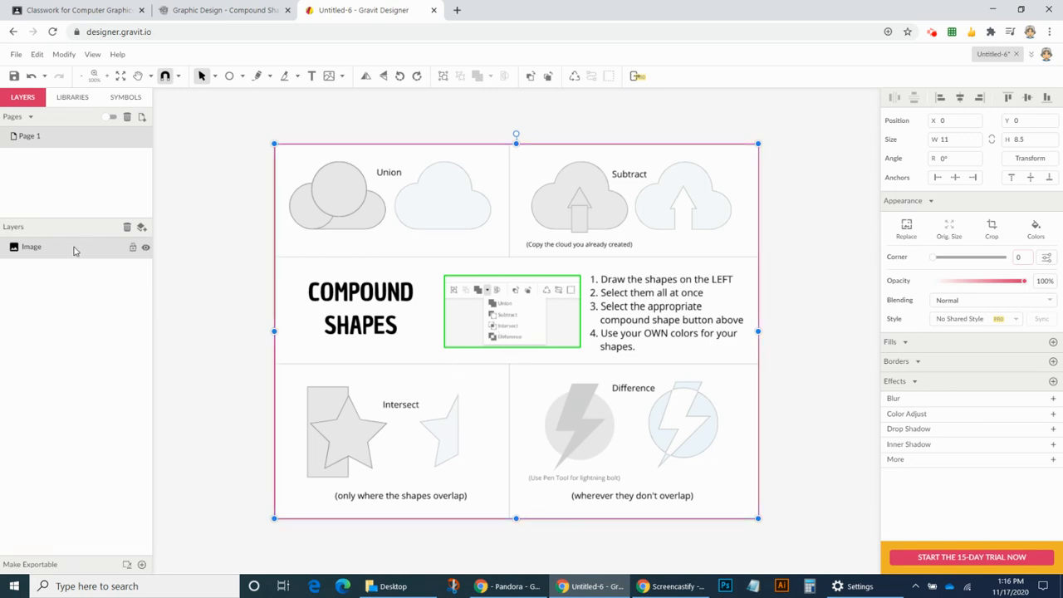
mouse_move(132, 248)
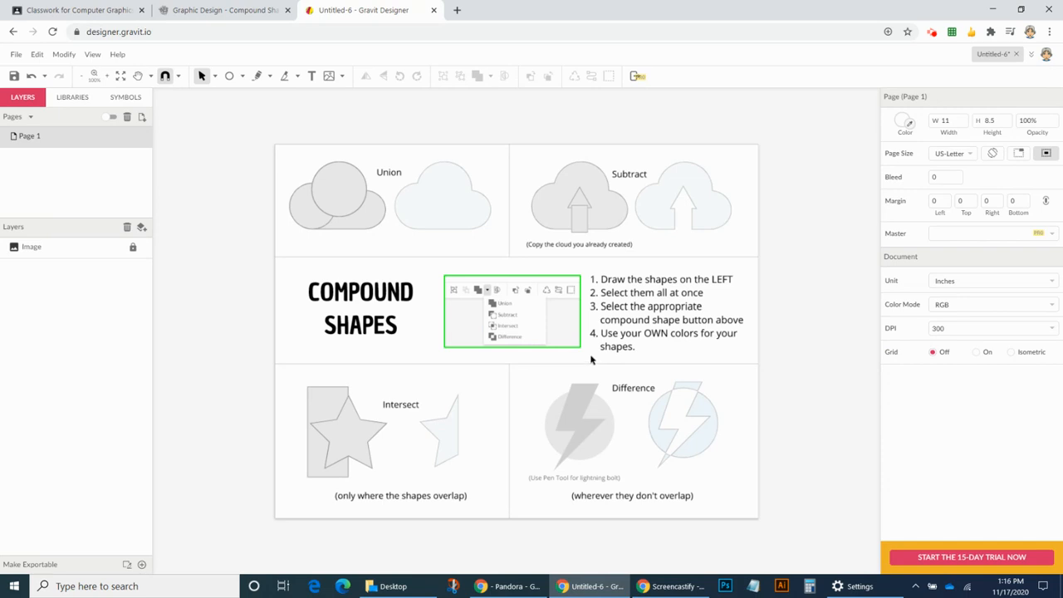
mouse_move(582, 301)
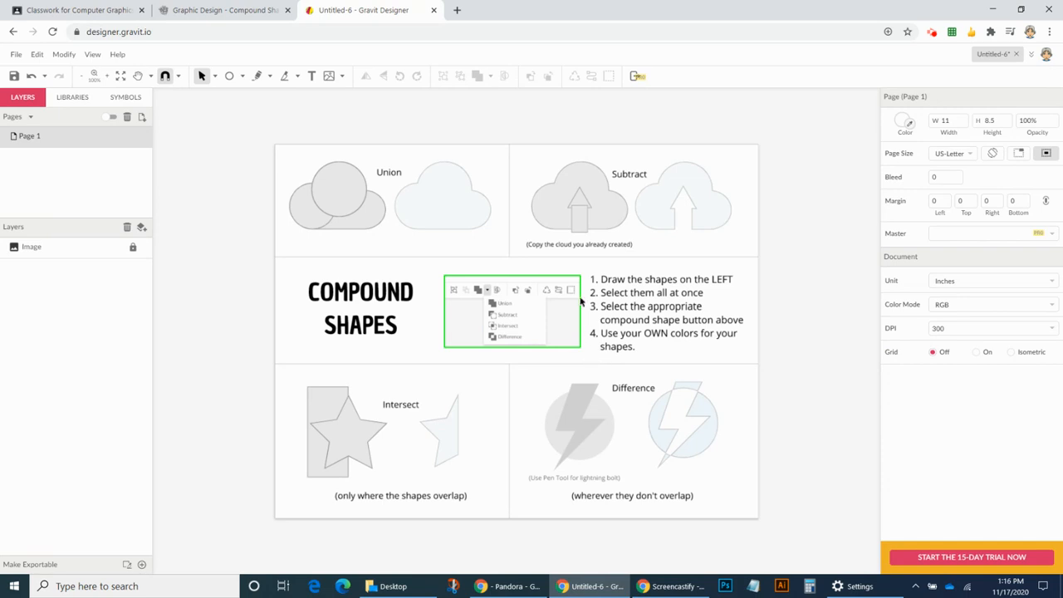
mouse_move(571, 273)
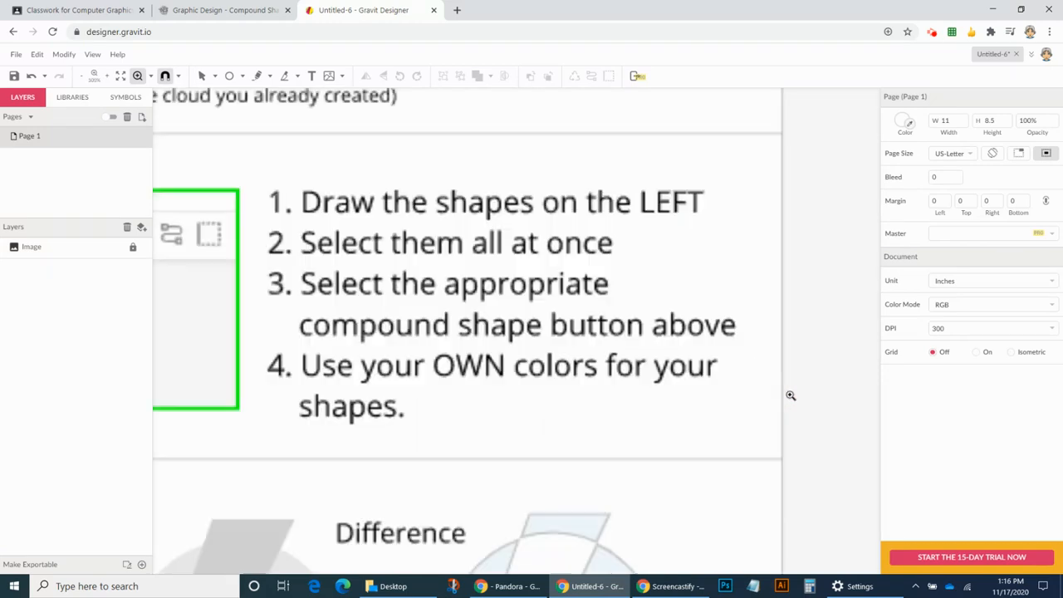
mouse_move(340, 213)
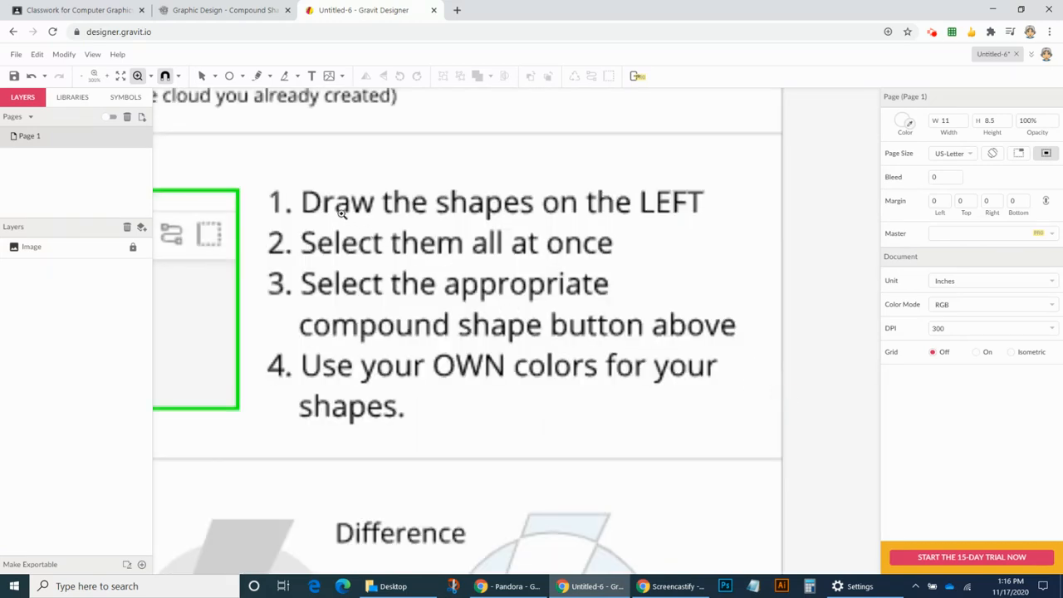
mouse_move(328, 270)
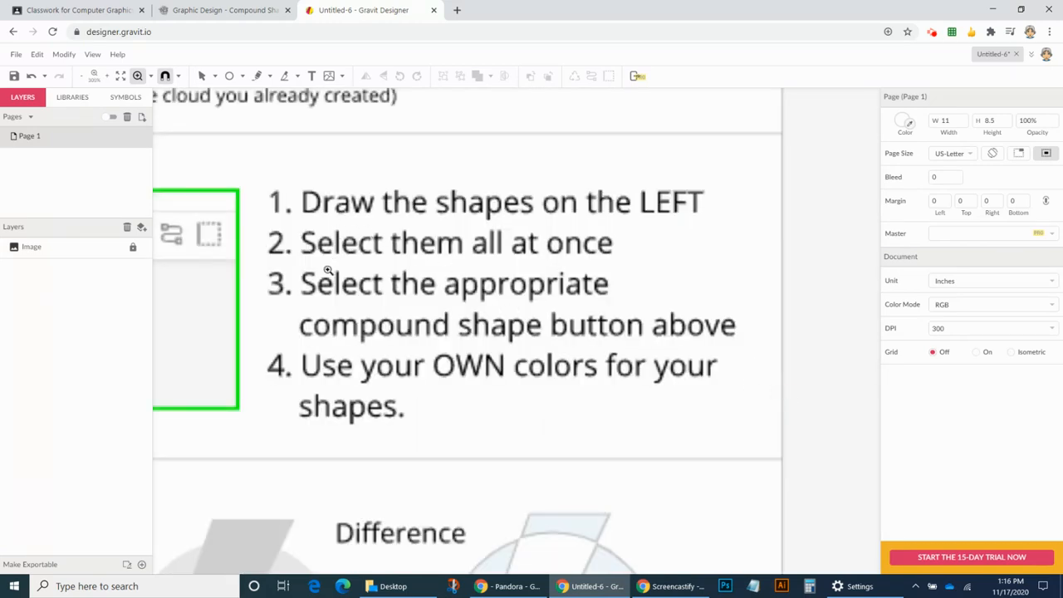
mouse_move(478, 331)
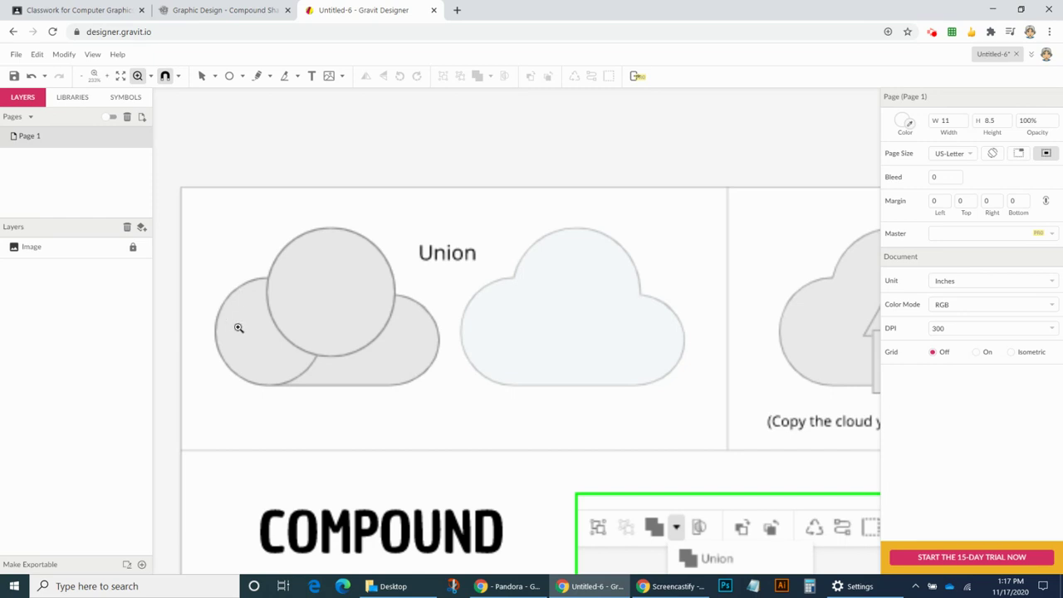
mouse_move(367, 375)
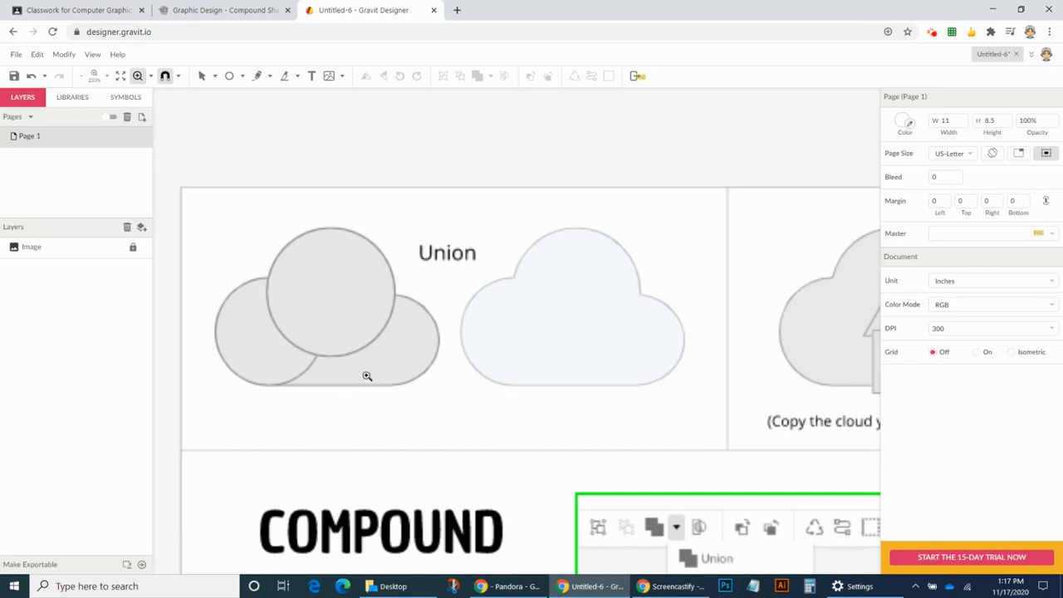
mouse_move(410, 299)
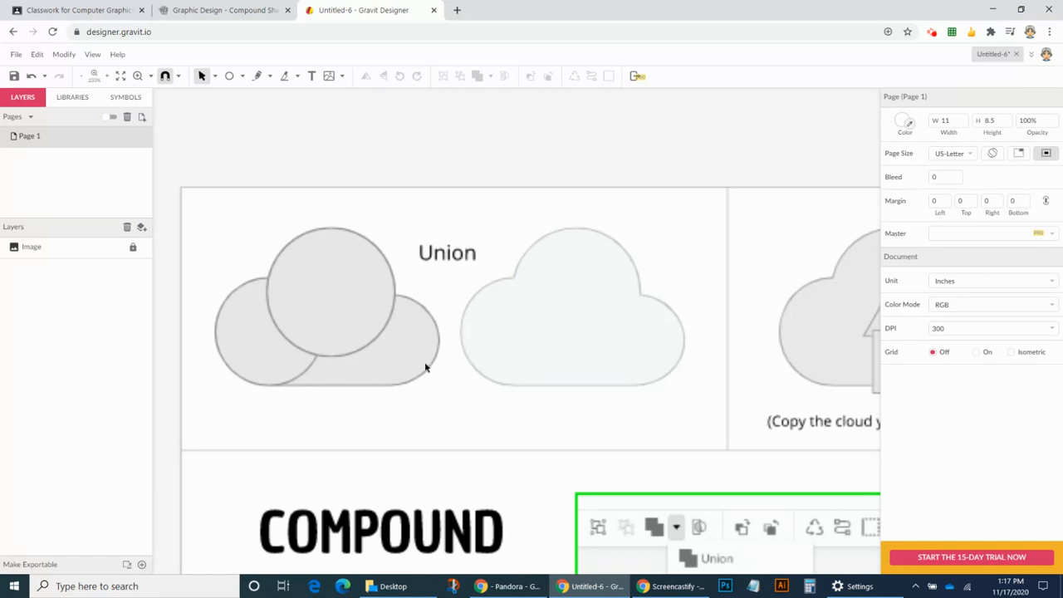
mouse_move(247, 83)
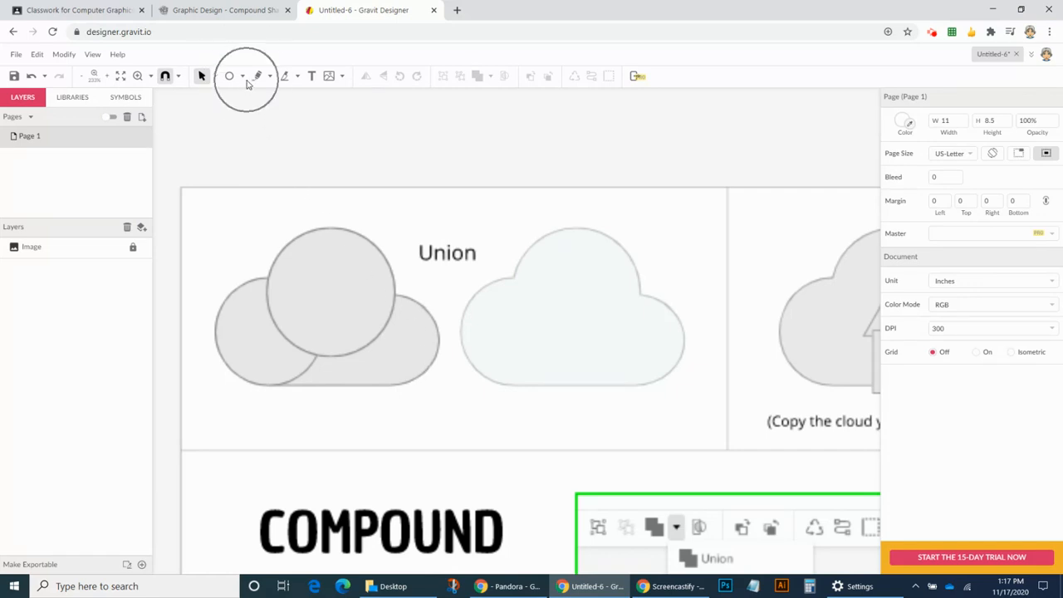
- Draw a rectangle over the lower part of the template's Union cloud
left_click(242, 75)
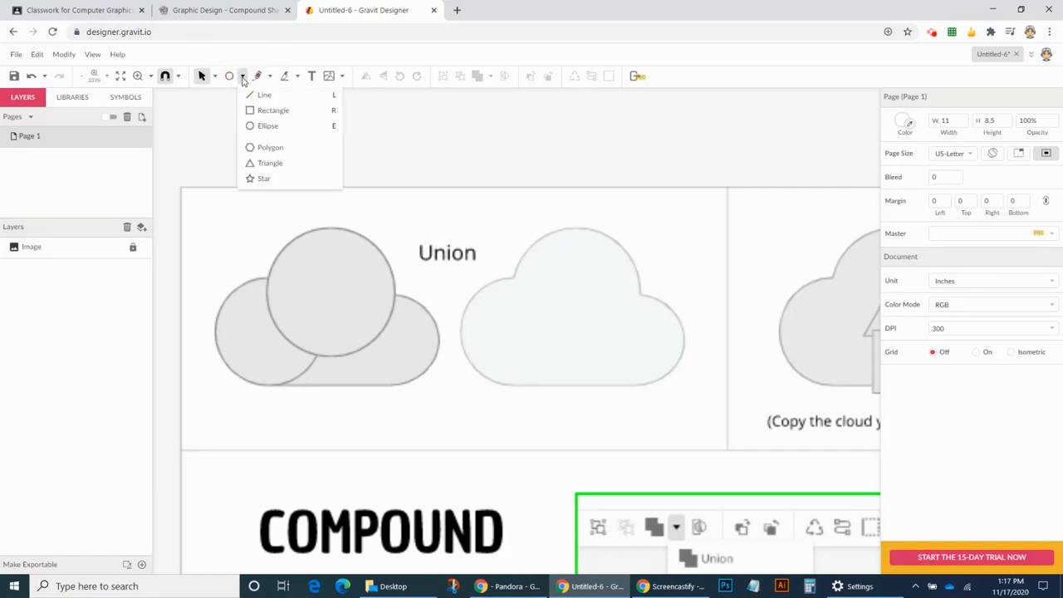
left_click(272, 110)
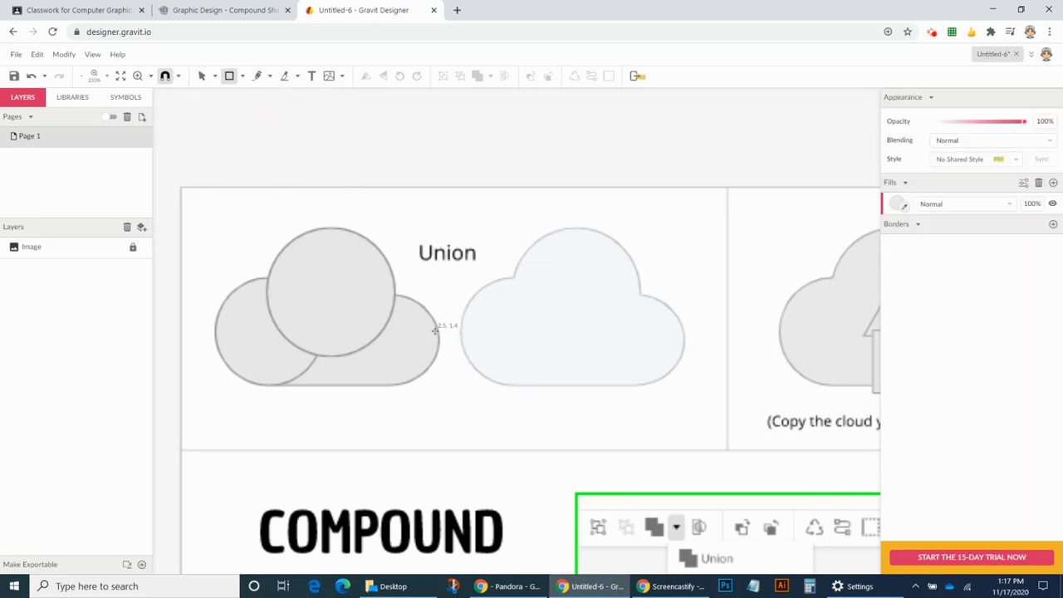
mouse_move(431, 295)
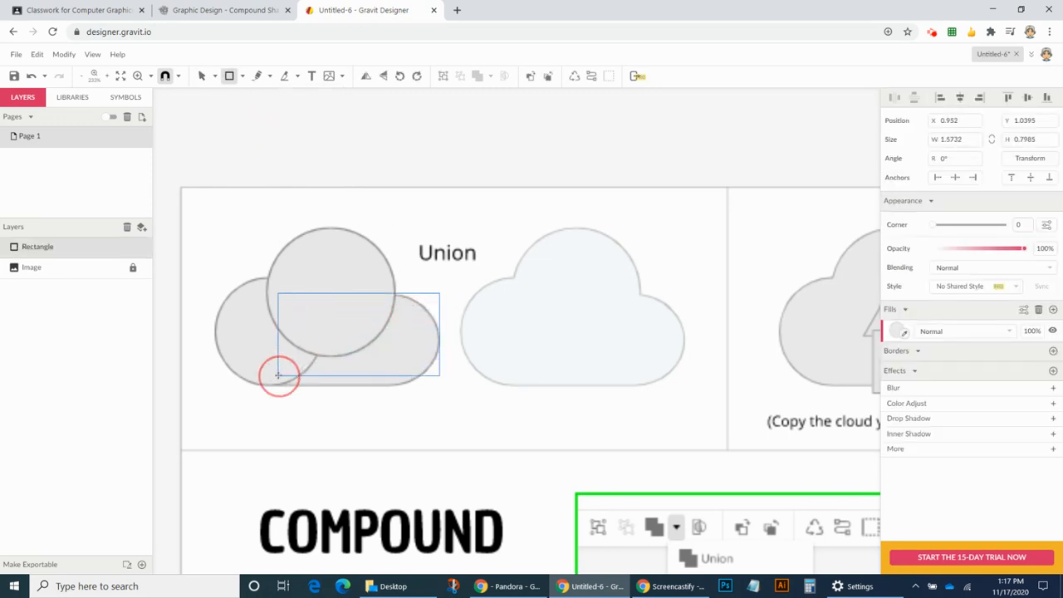
left_click_drag(280, 376, 228, 387)
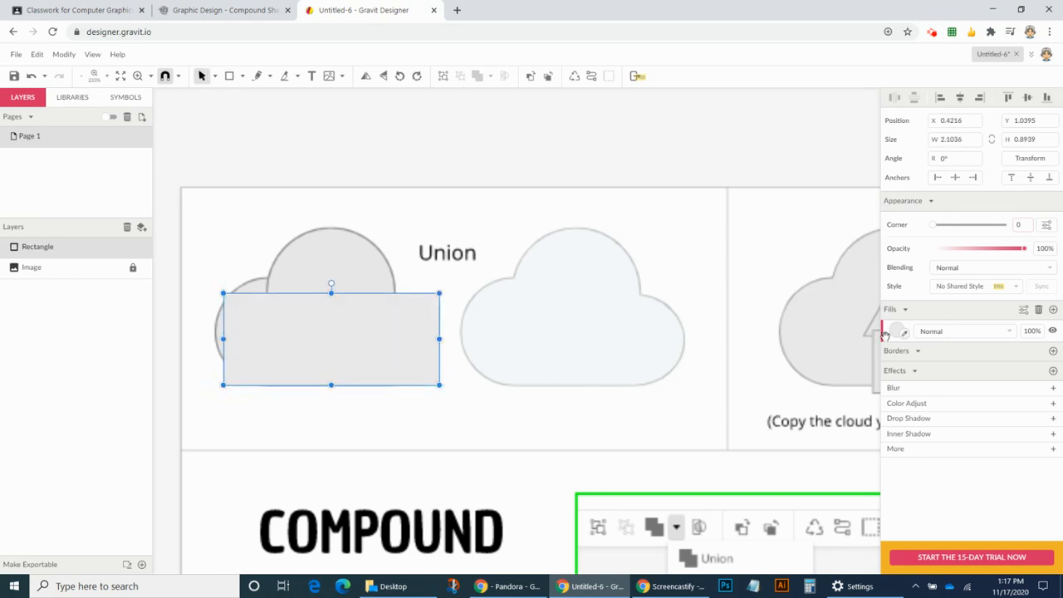
left_click(896, 330)
type("#00FF00")
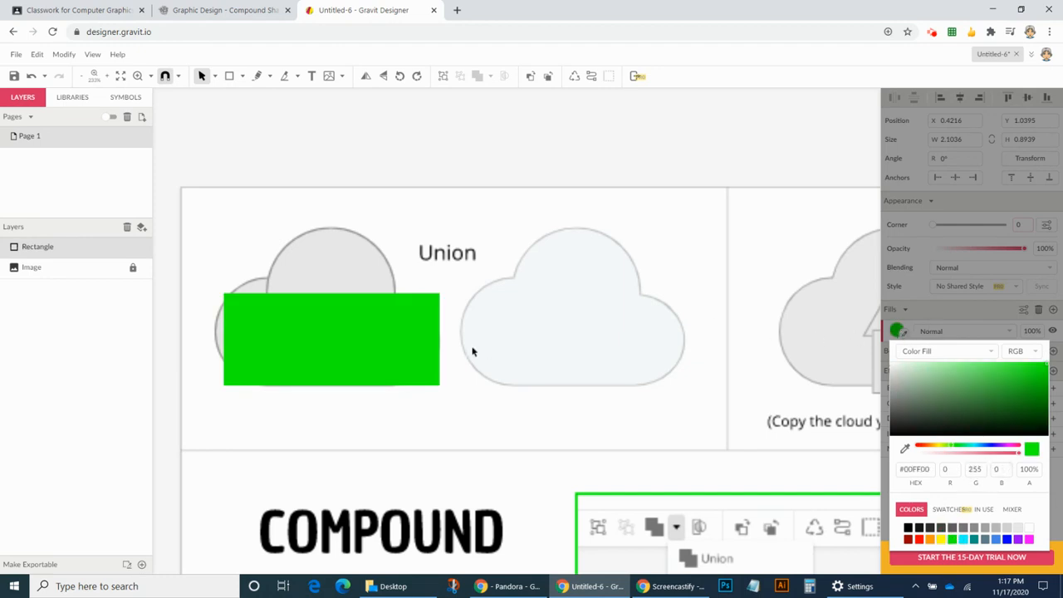
- Add a thin black border to the green rectangle and set its fill opacity to 30%
left_click(331, 338)
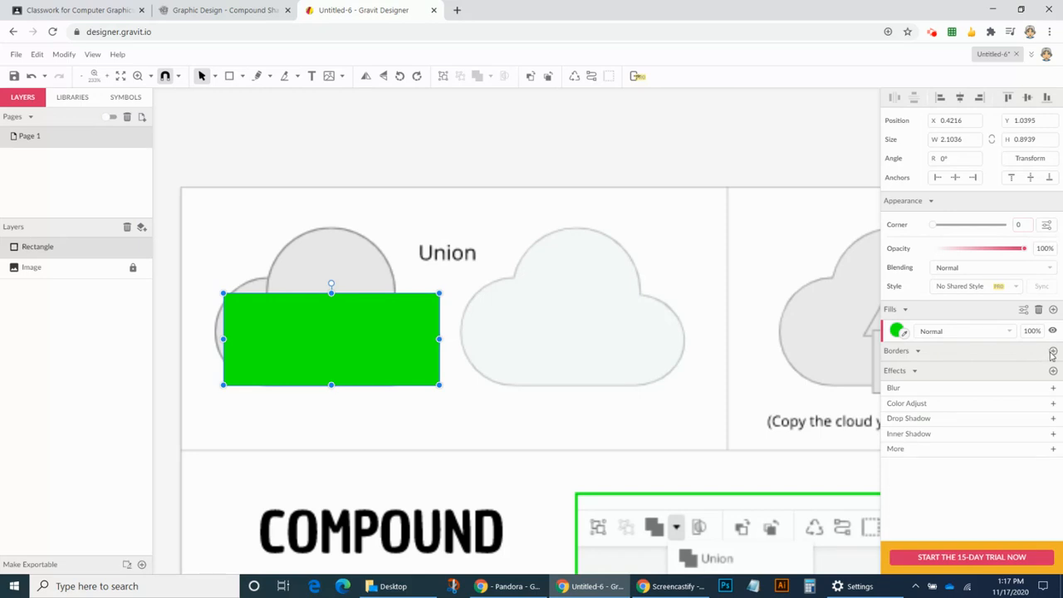
left_click(1054, 351)
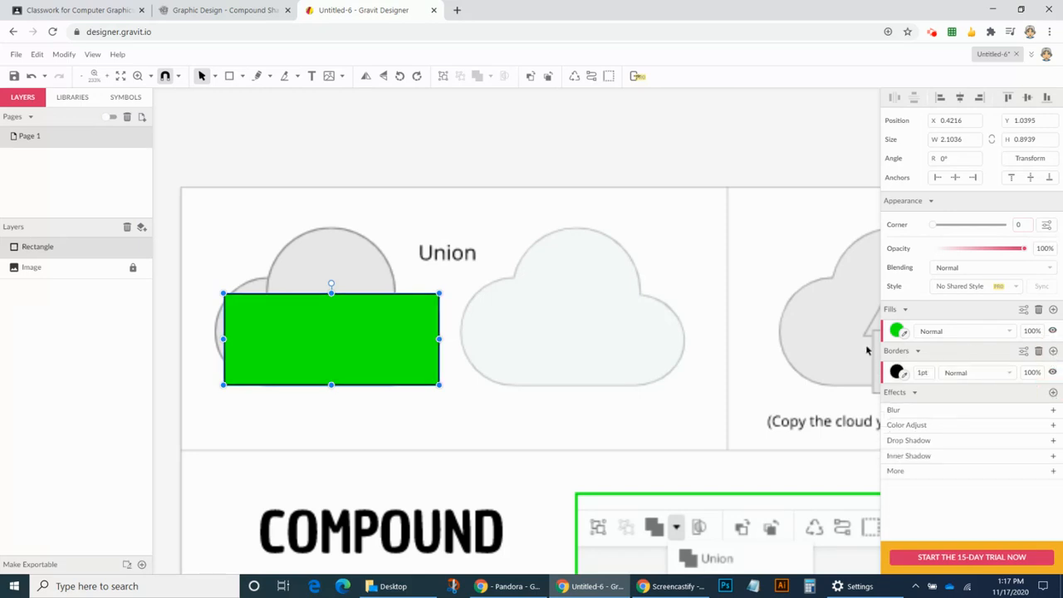
mouse_move(898, 331)
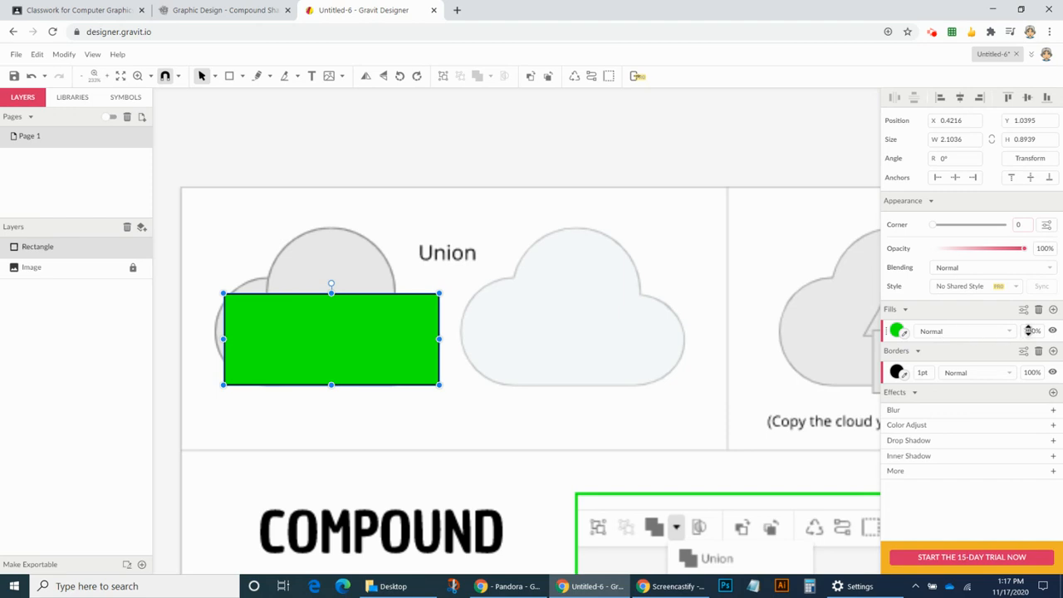
triple_click(1032, 330)
type("30")
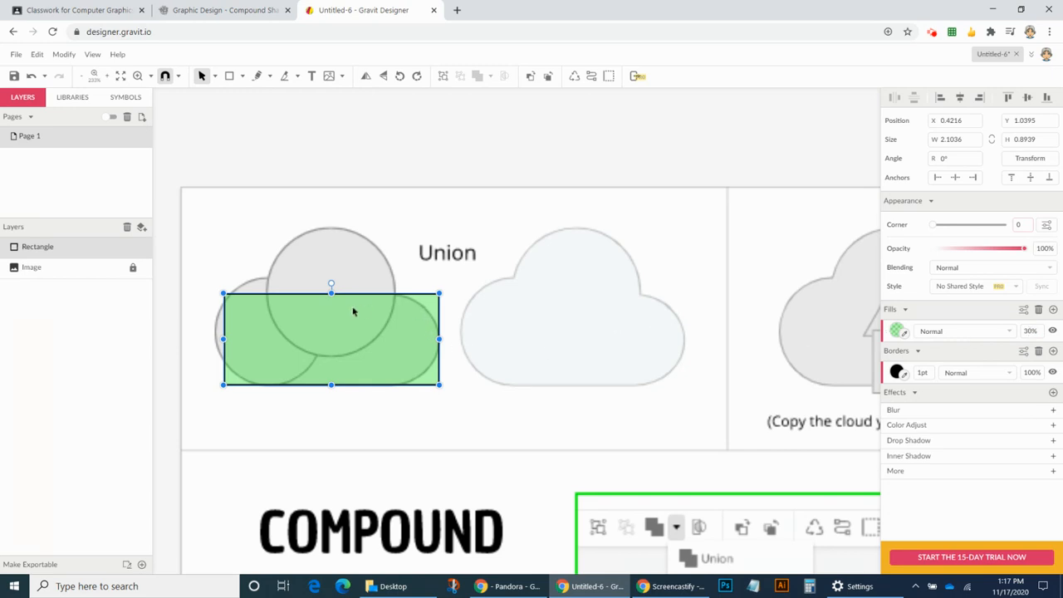
mouse_move(322, 330)
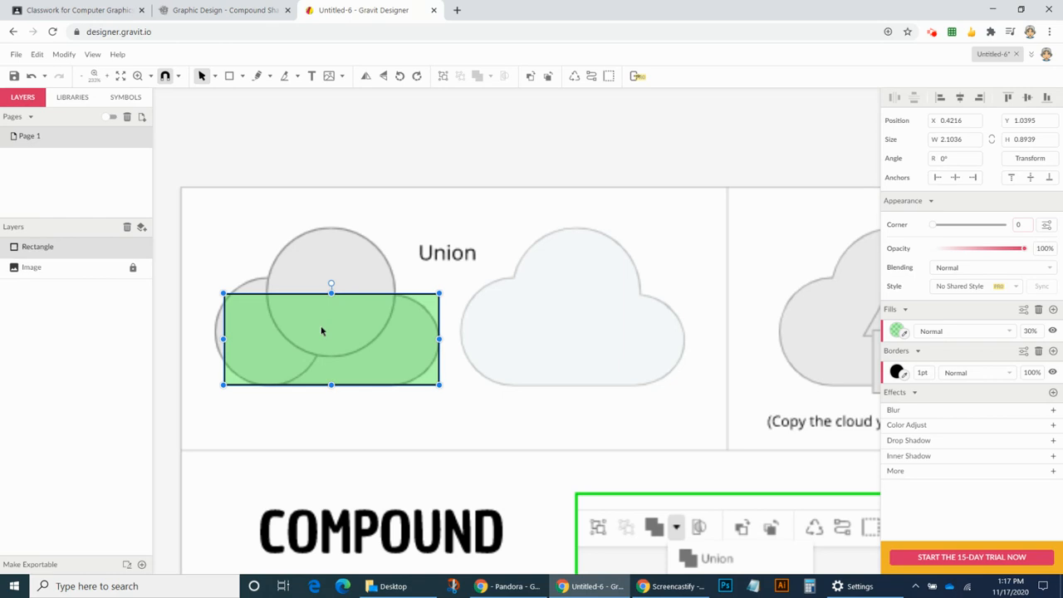
mouse_move(895, 230)
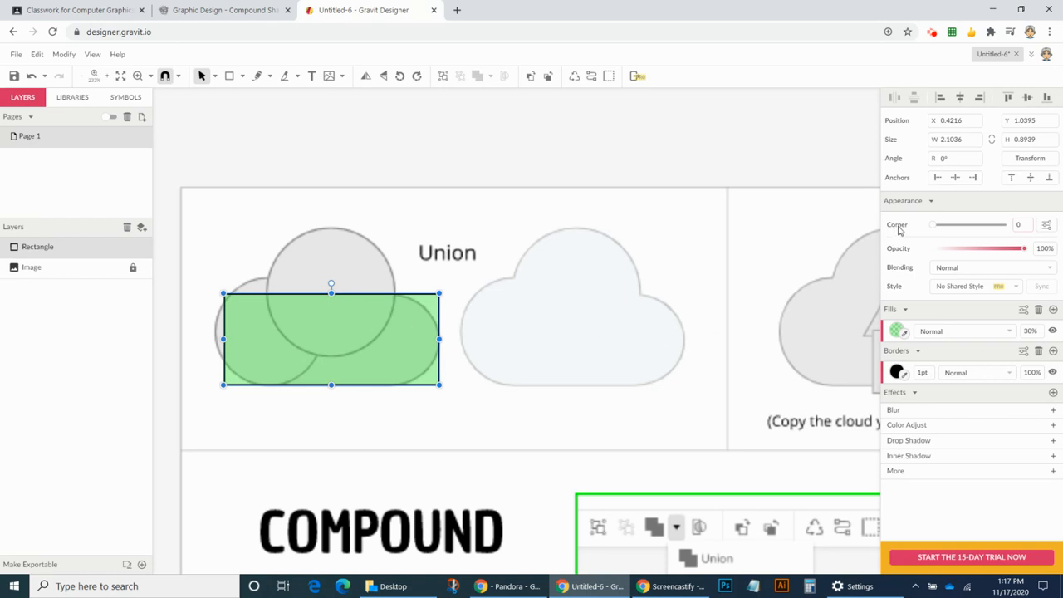
- Round the rectangle's corners to about 0.44, forming a pill along the cloud's base
left_click_drag(932, 225, 951, 225)
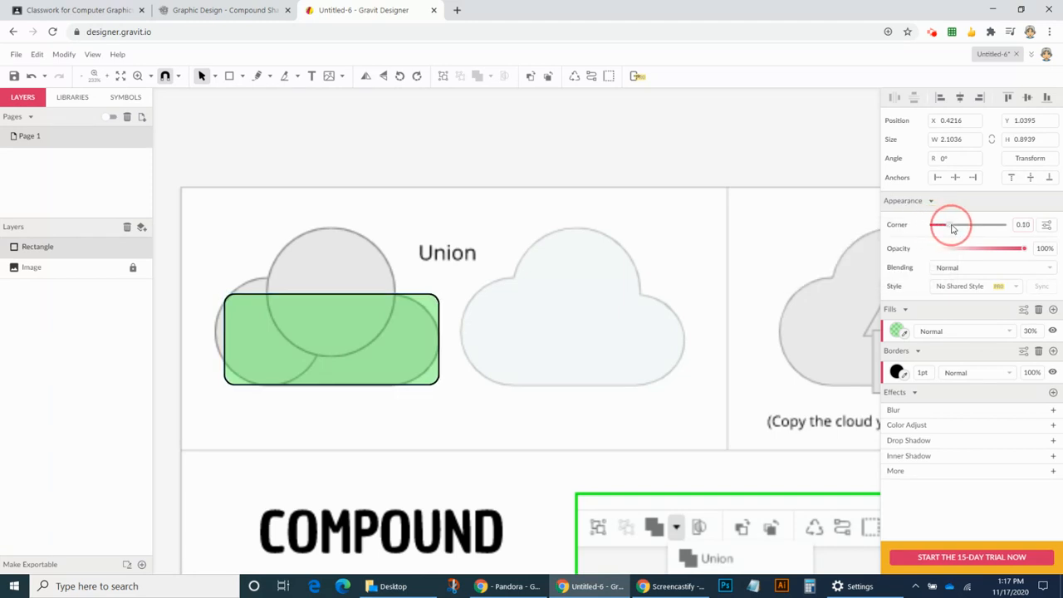
left_click_drag(953, 226, 1007, 225)
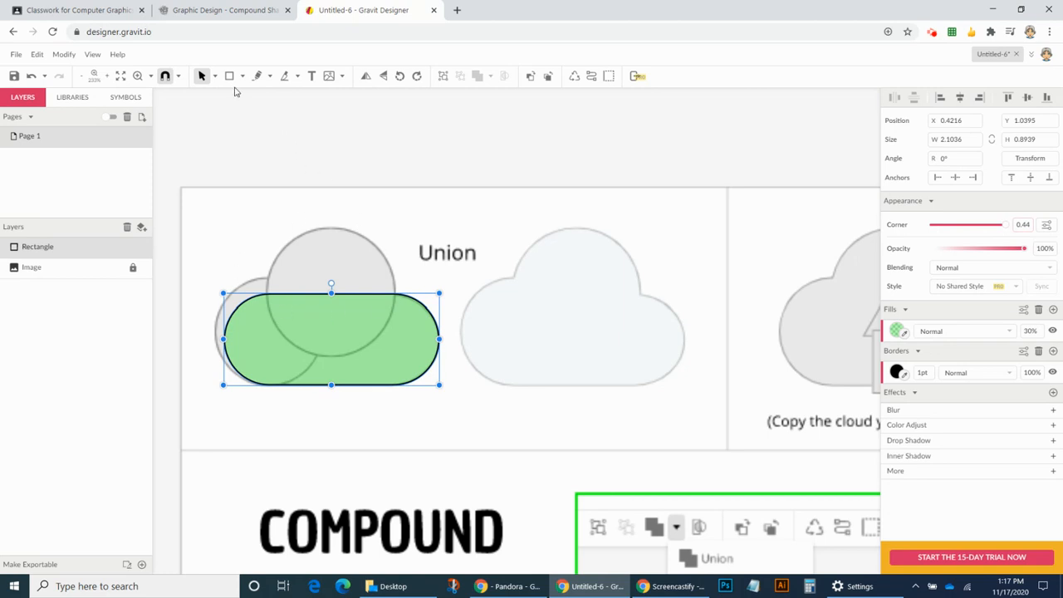
left_click(241, 76)
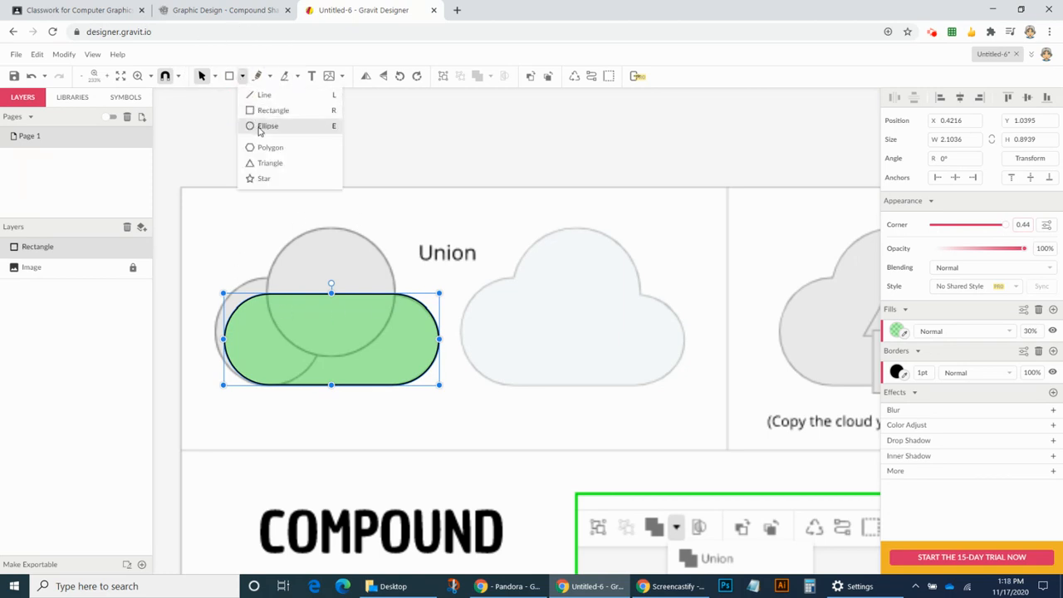
- Draw two outlined, translucent green circles over the template's cloud circles
left_click(267, 125)
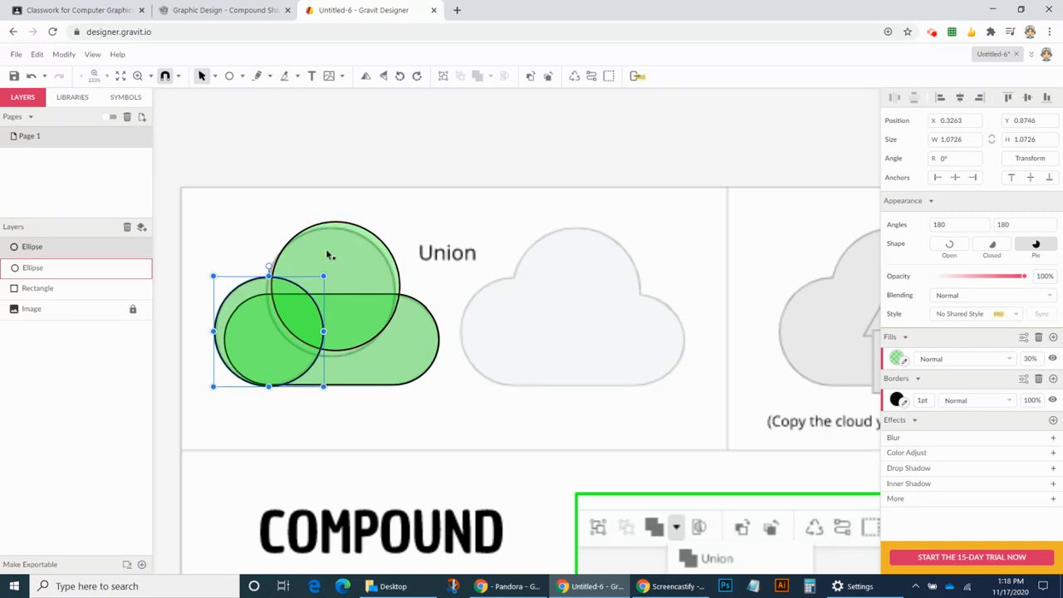
left_click(332, 249)
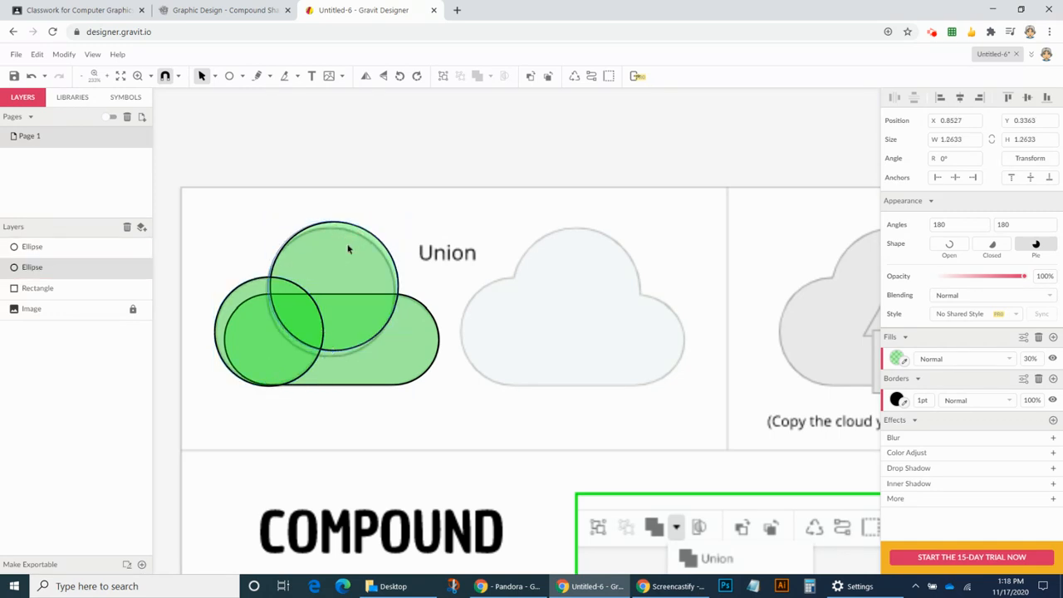
left_click(349, 249)
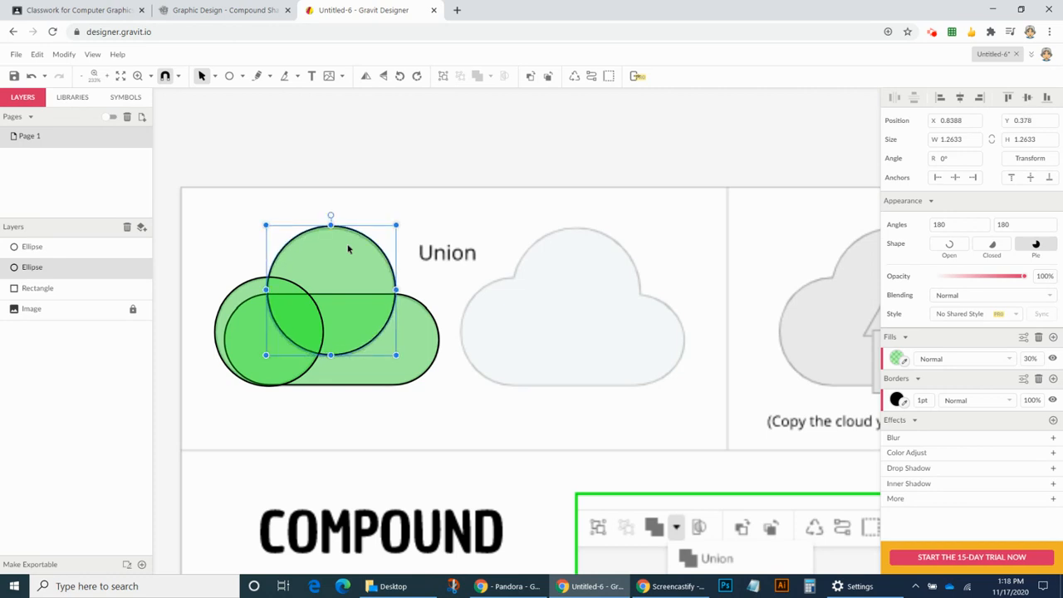
left_click(419, 419)
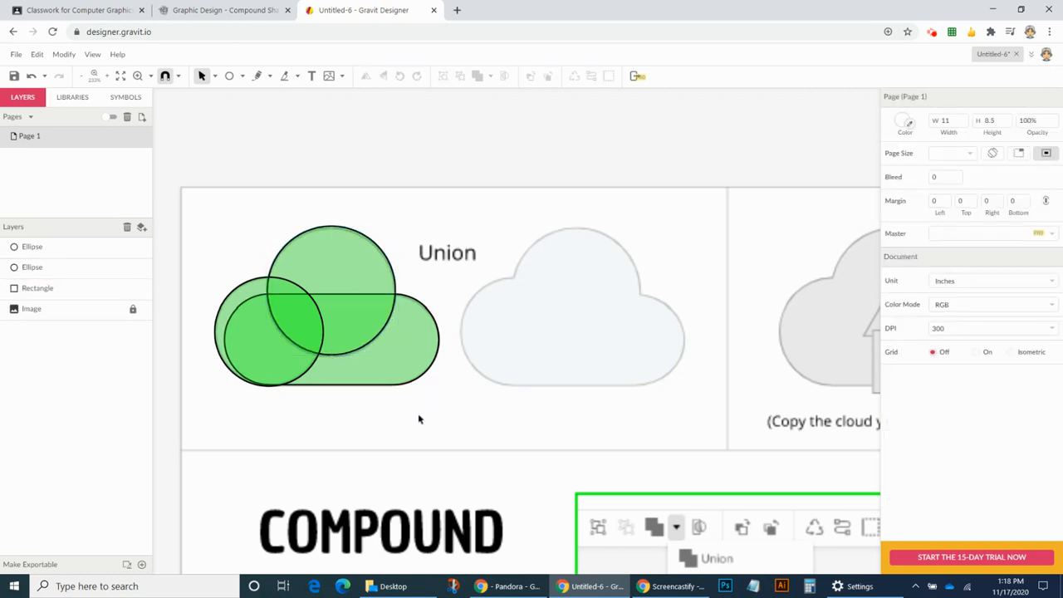
mouse_move(512, 268)
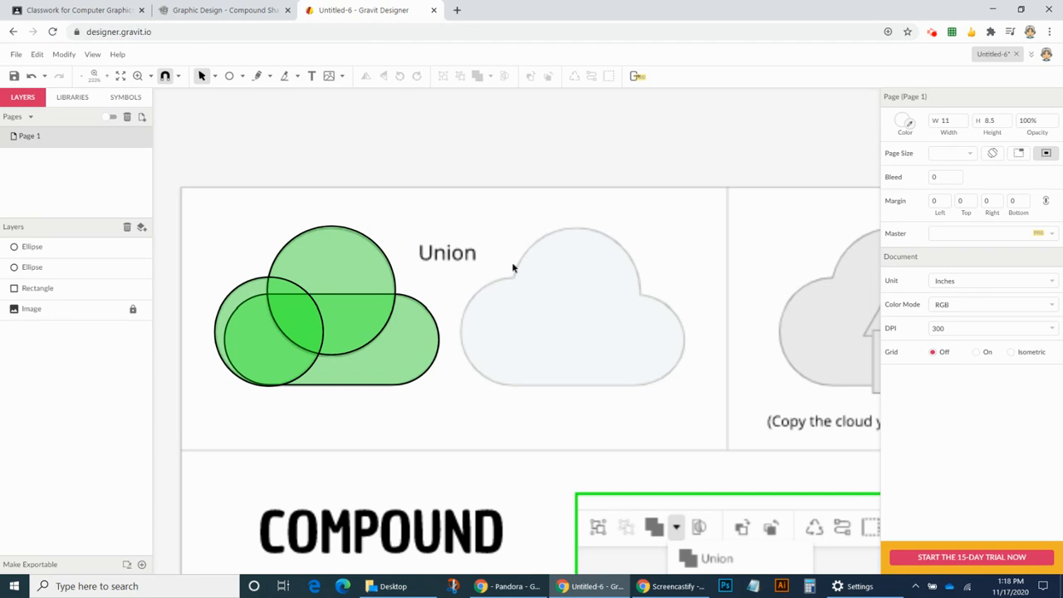
mouse_move(410, 418)
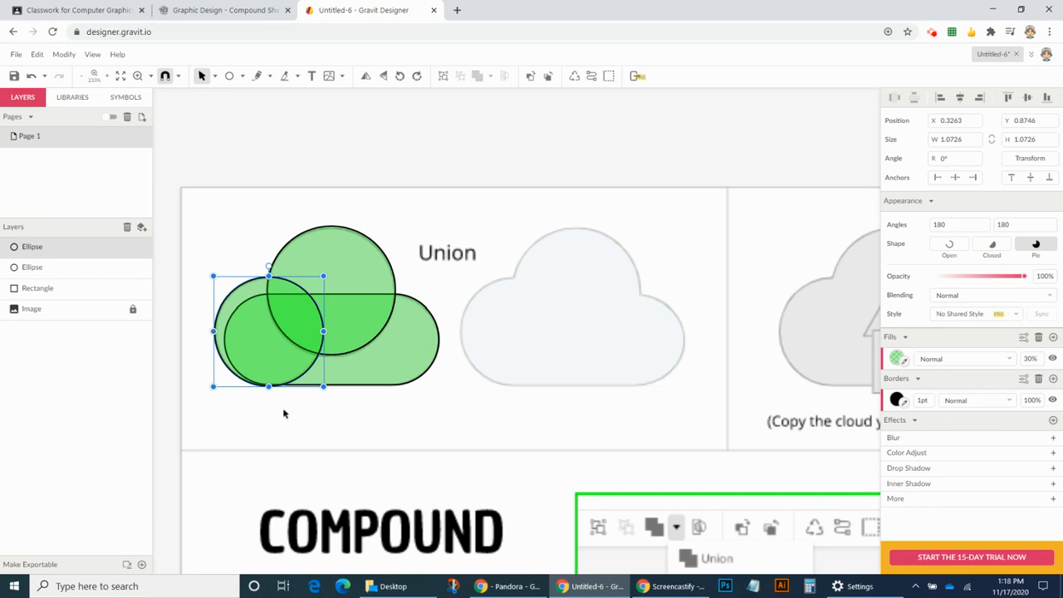
- Align the small left circle's bottom with the bottom of the pill shape
left_click(285, 413)
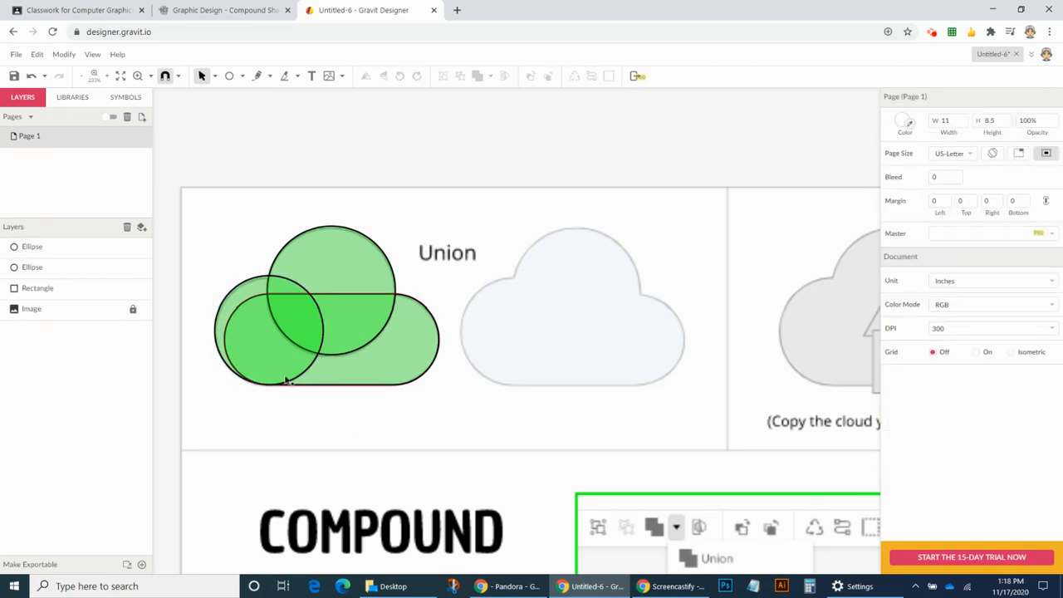
left_click(265, 332)
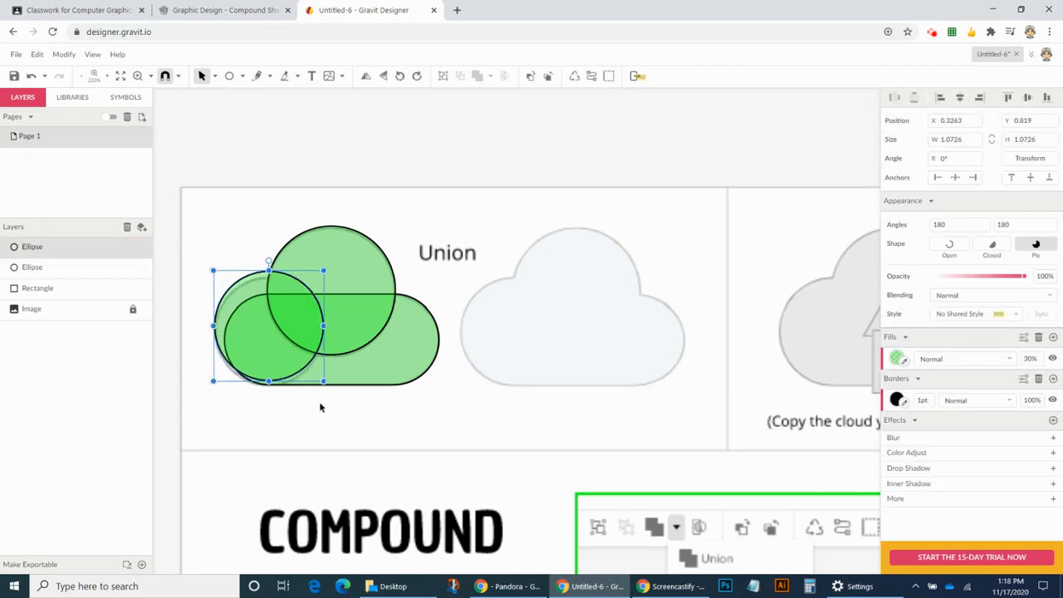
left_click(300, 411)
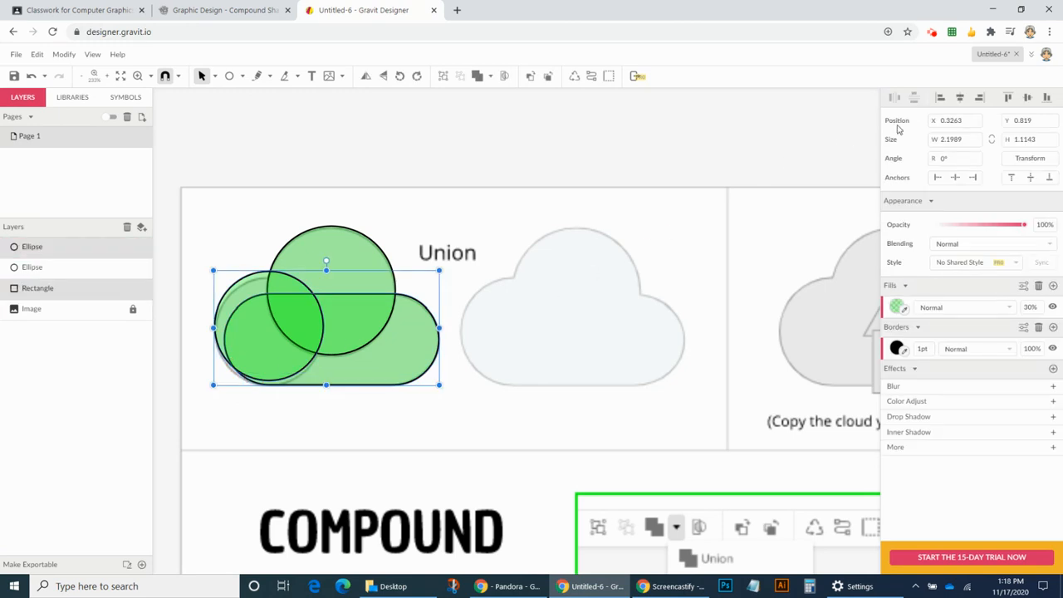
mouse_move(1048, 98)
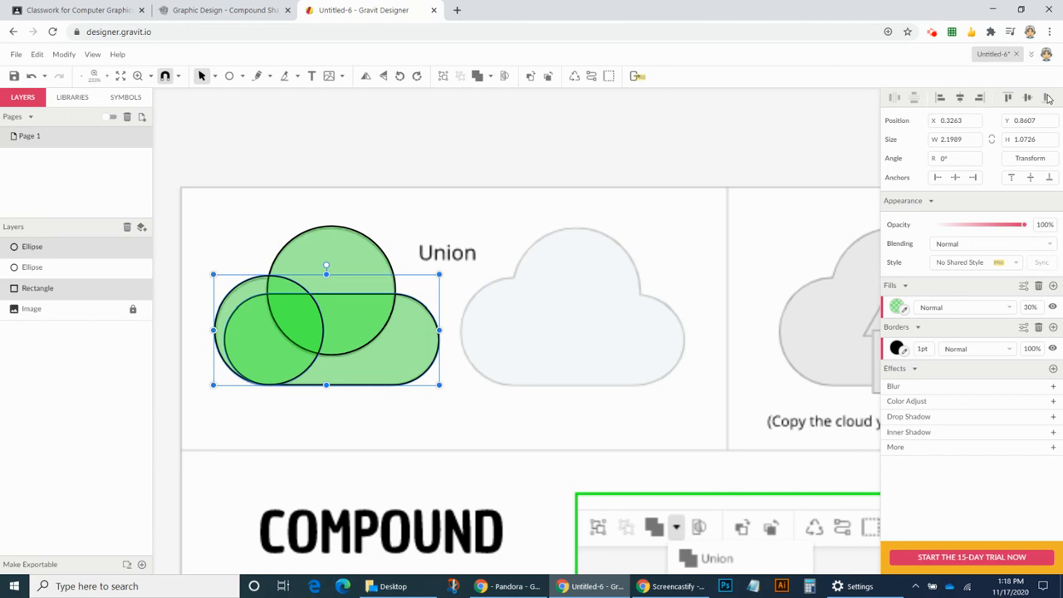
left_click(432, 428)
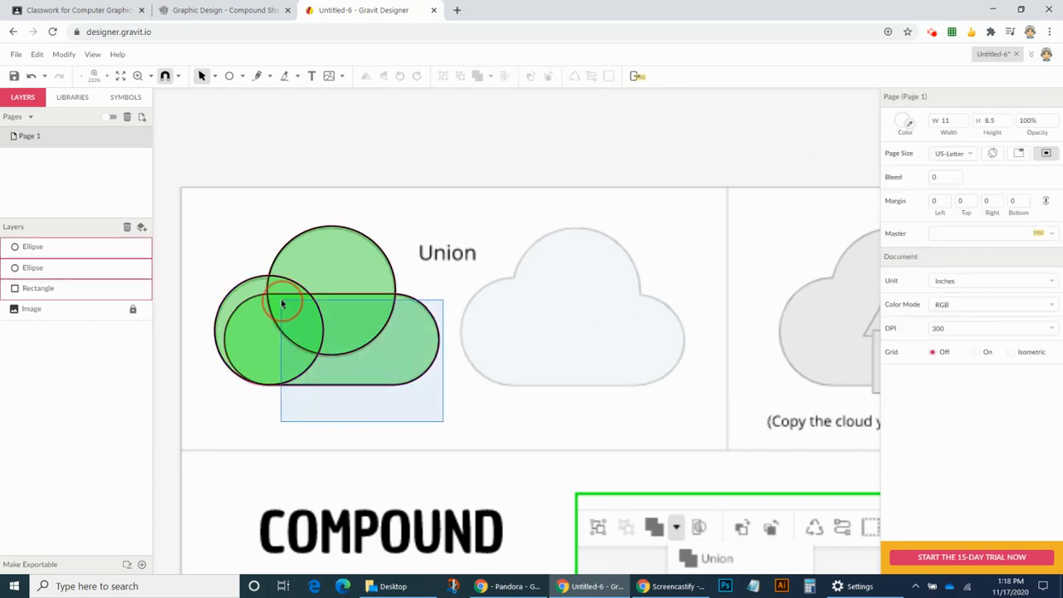
left_click(515, 315)
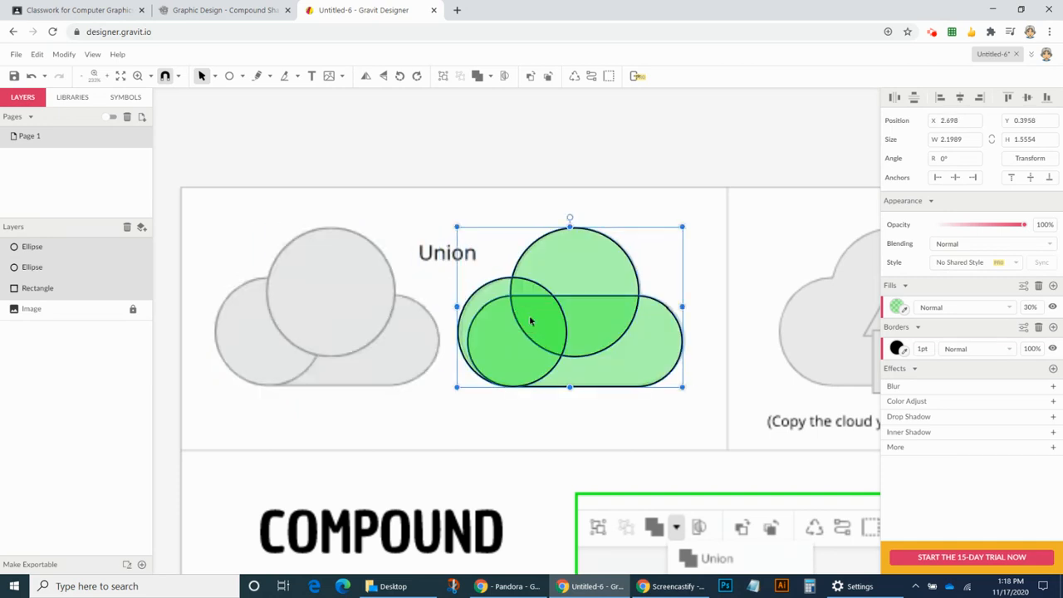
mouse_move(476, 197)
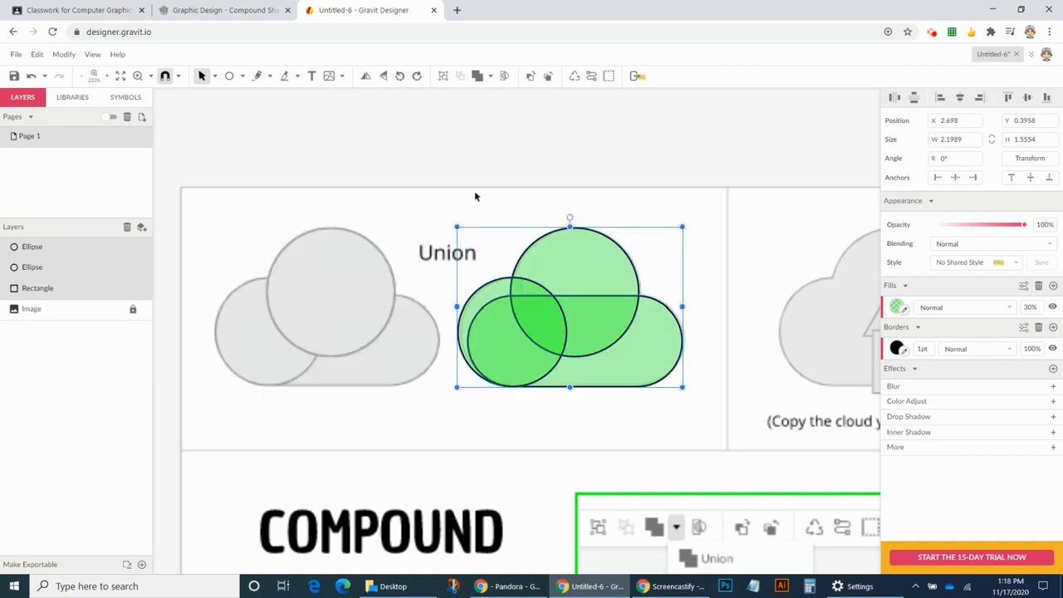
mouse_move(447, 259)
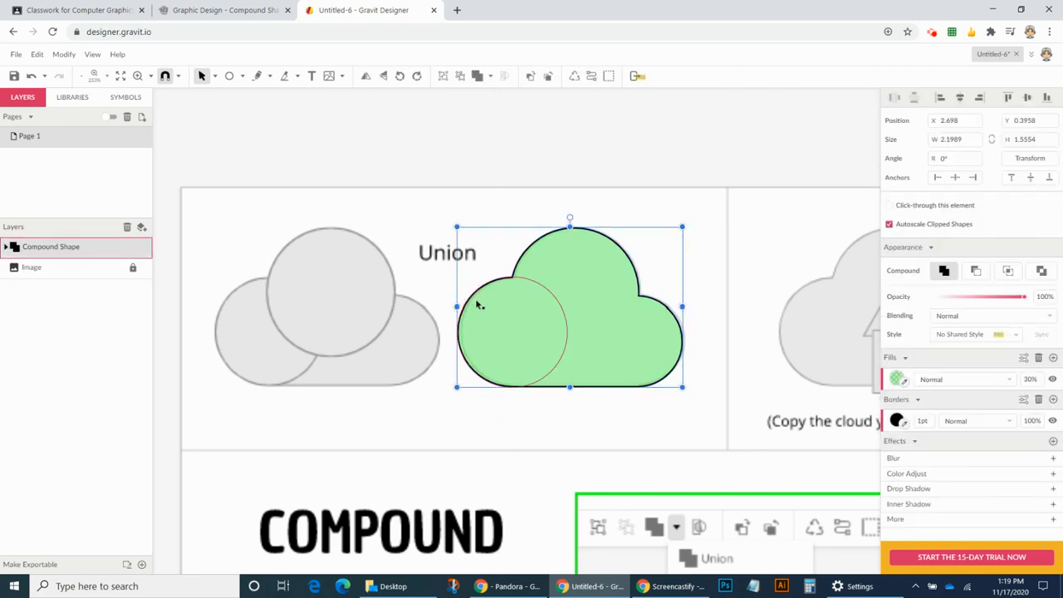
- Merge the three green shapes into one compound cloud and scroll to the Subtract example
left_click(607, 433)
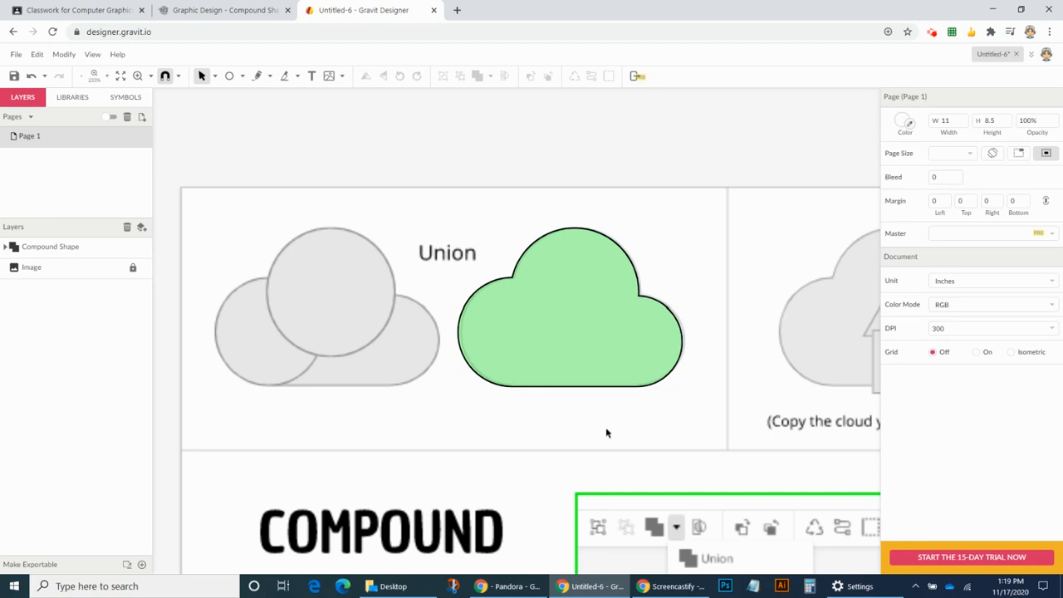
mouse_move(793, 372)
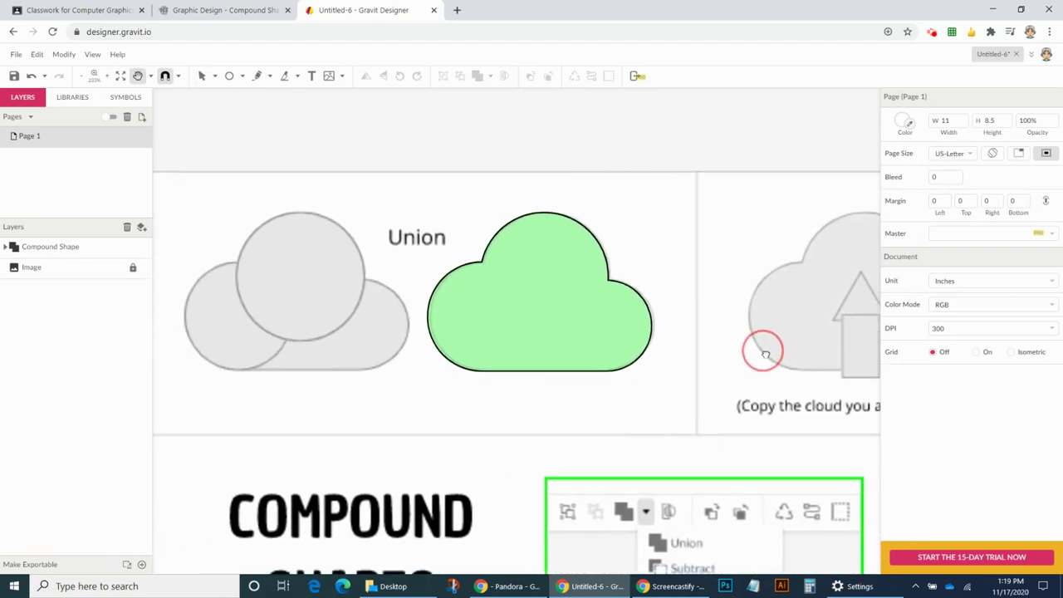
scroll("right", 3)
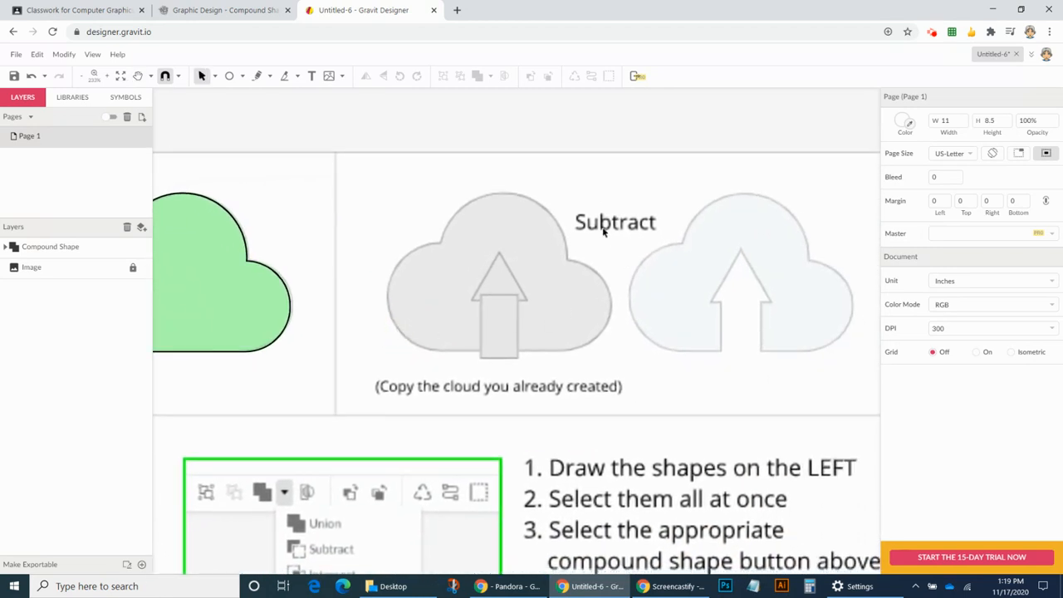
mouse_move(610, 292)
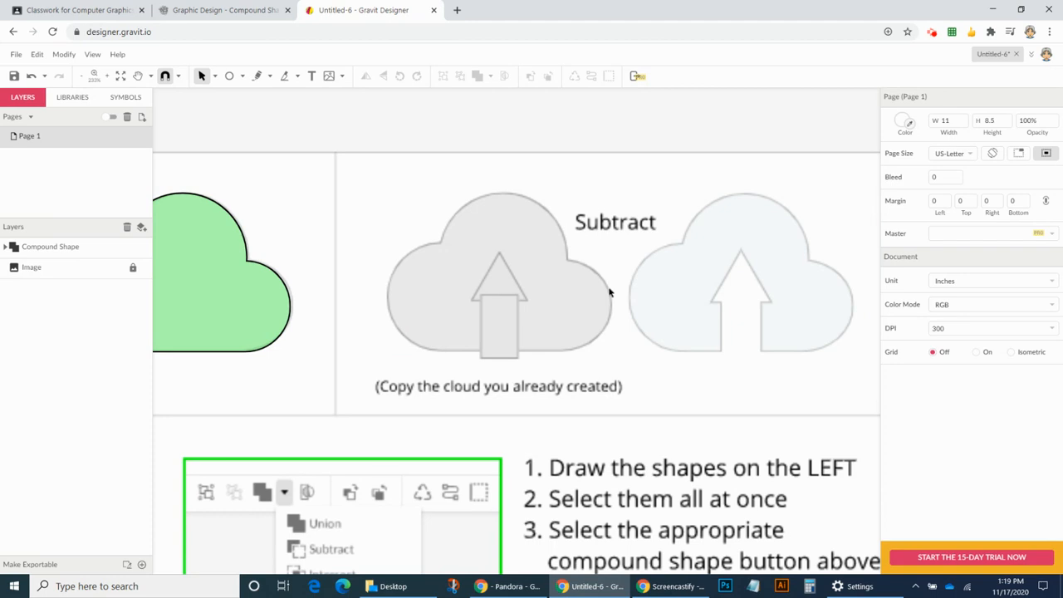
mouse_move(514, 204)
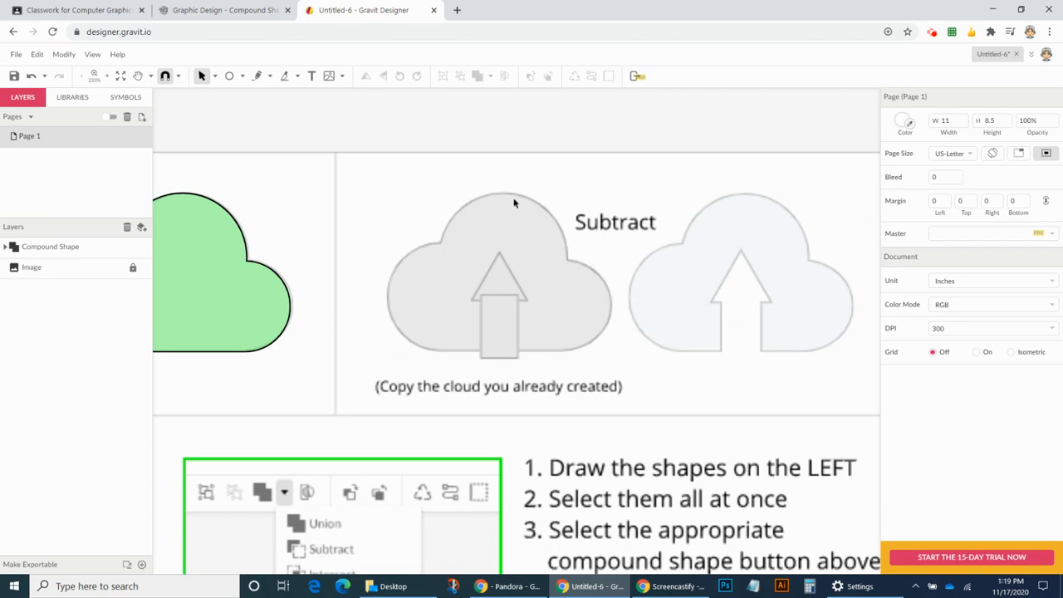
- Position a copy of the green compound cloud over the Subtract cloud outline
left_click(232, 323)
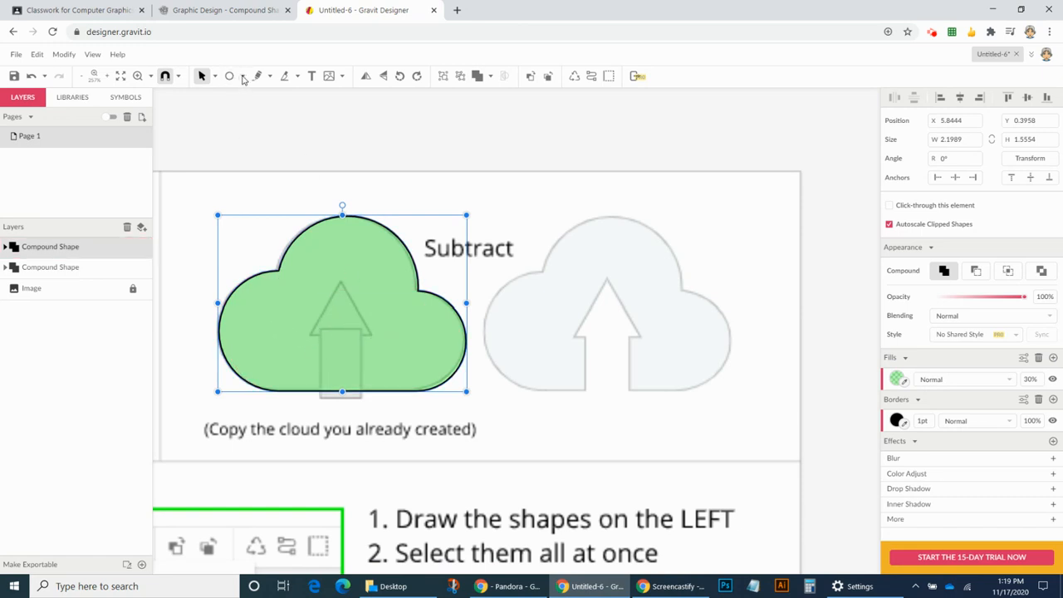
- Draw a triangle arrowhead and a thin rectangle stem over the copied cloud
left_click(242, 75)
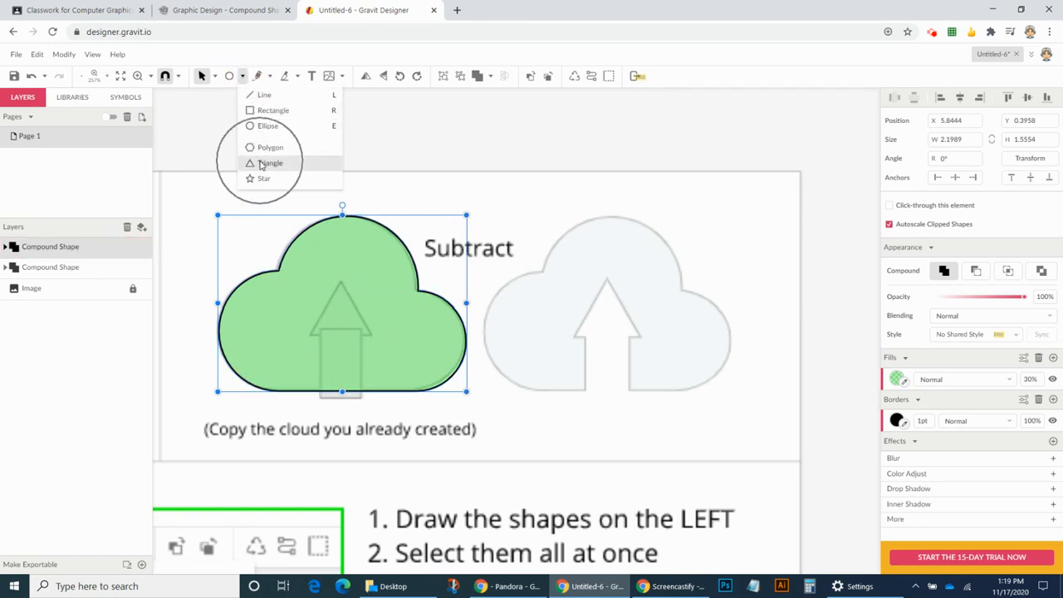
left_click(270, 163)
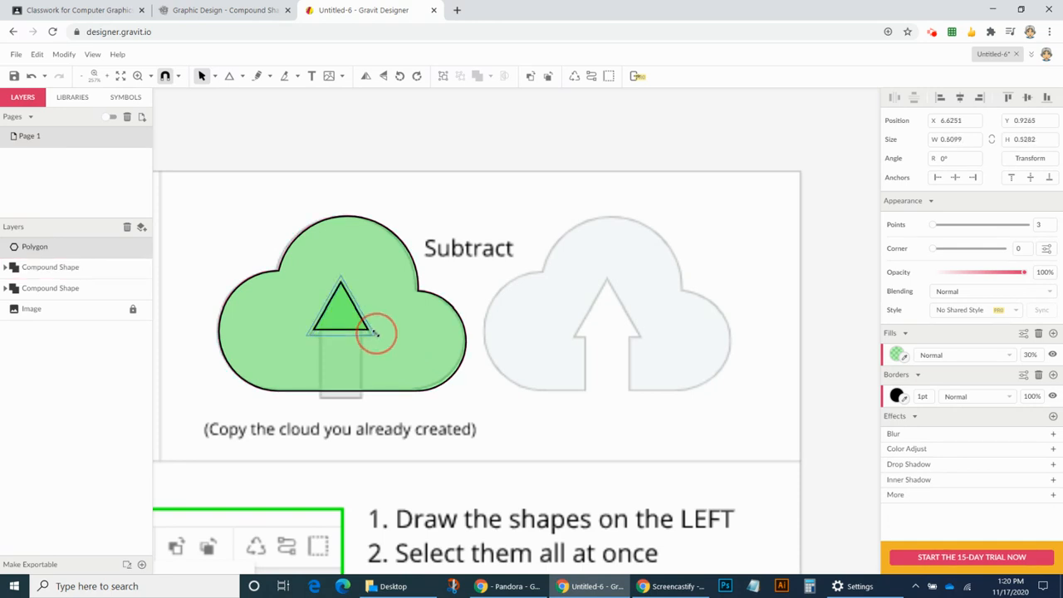
left_click_drag(373, 333, 378, 324)
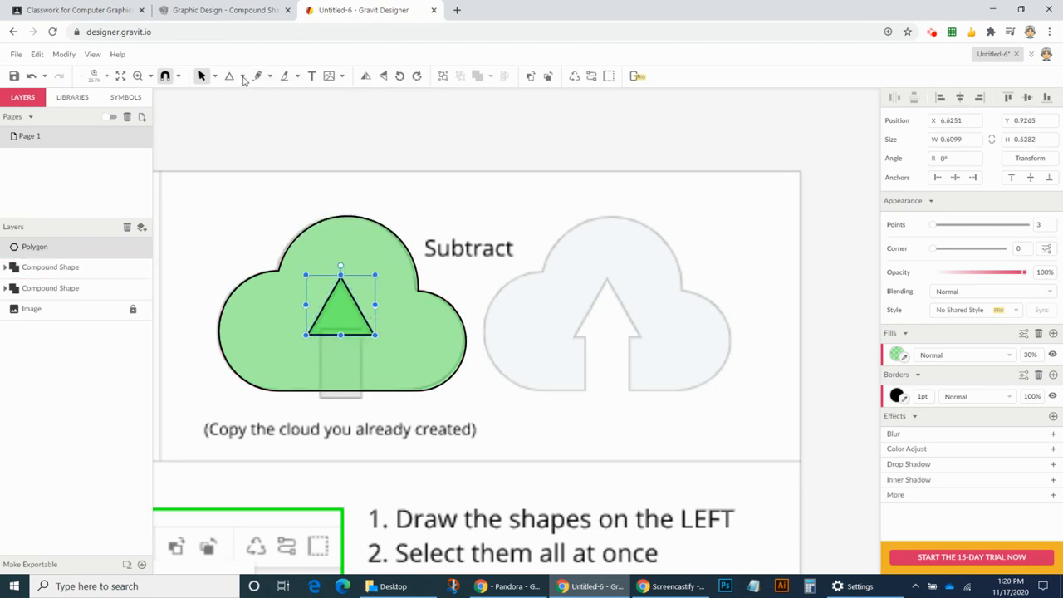
left_click(230, 76)
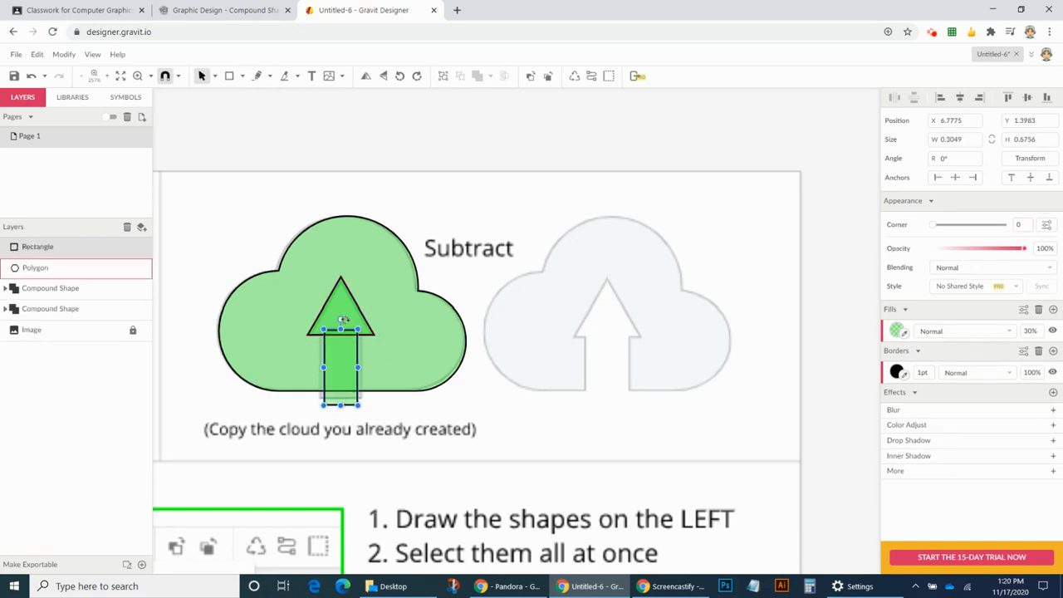
mouse_move(347, 322)
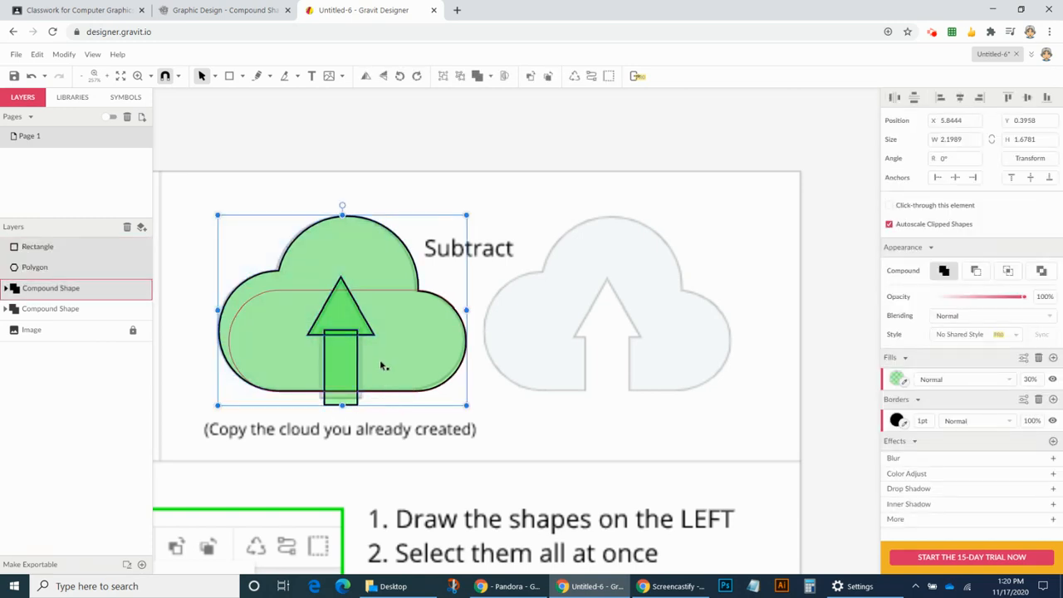
- Move the cloud and arrow onto the Subtract guide and subtract the arrow from the cloud
left_click_drag(341, 309, 606, 309)
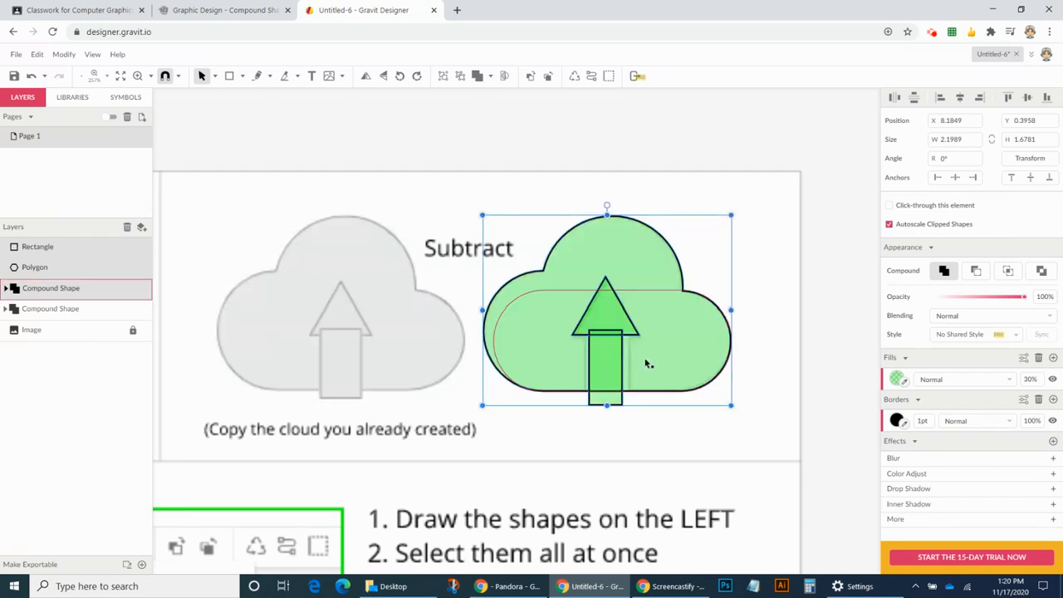
left_click(478, 76)
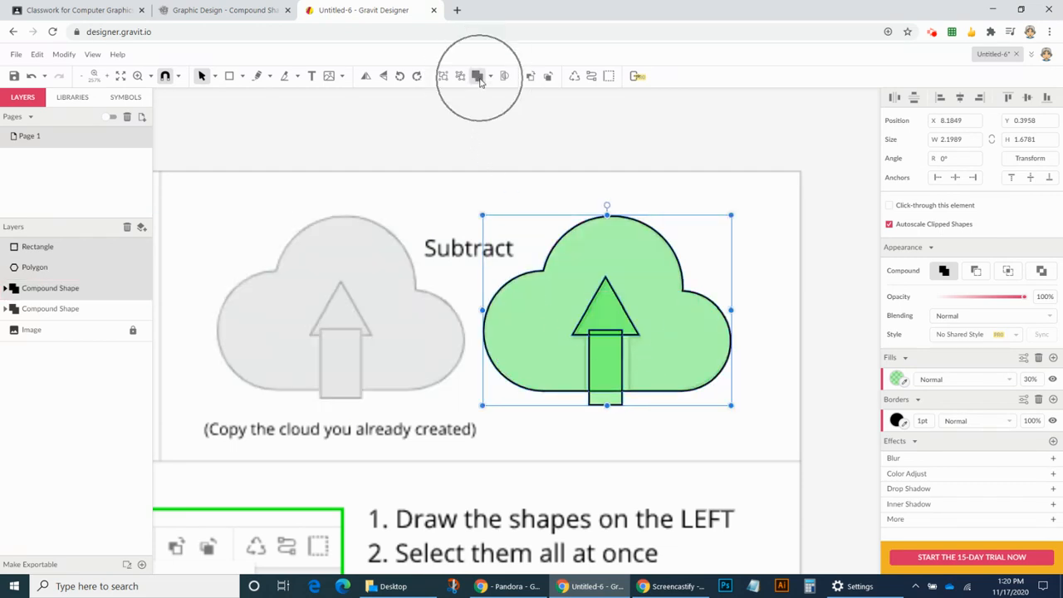
left_click(504, 76)
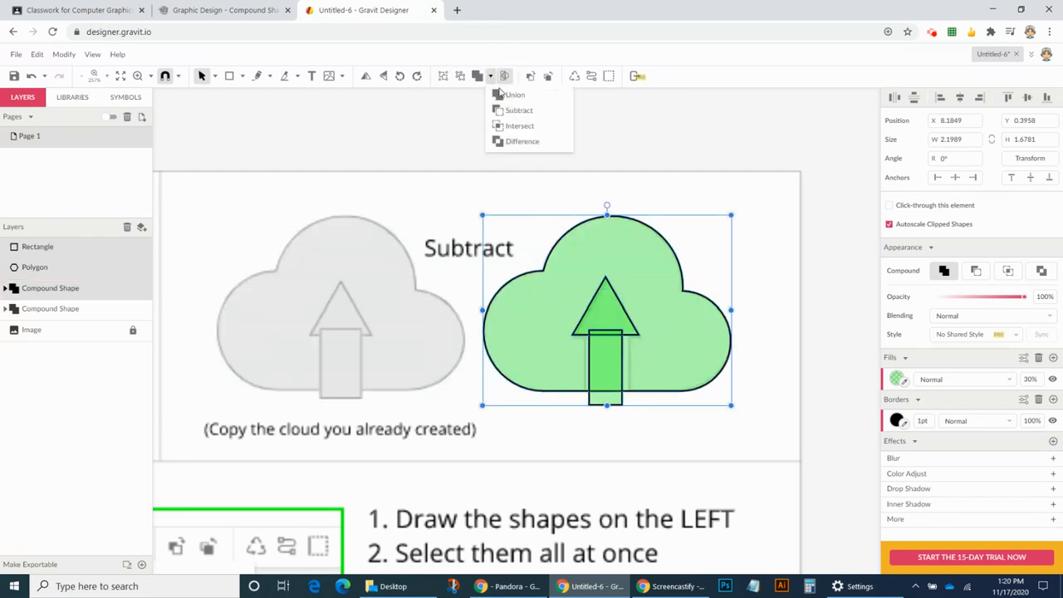
mouse_move(518, 110)
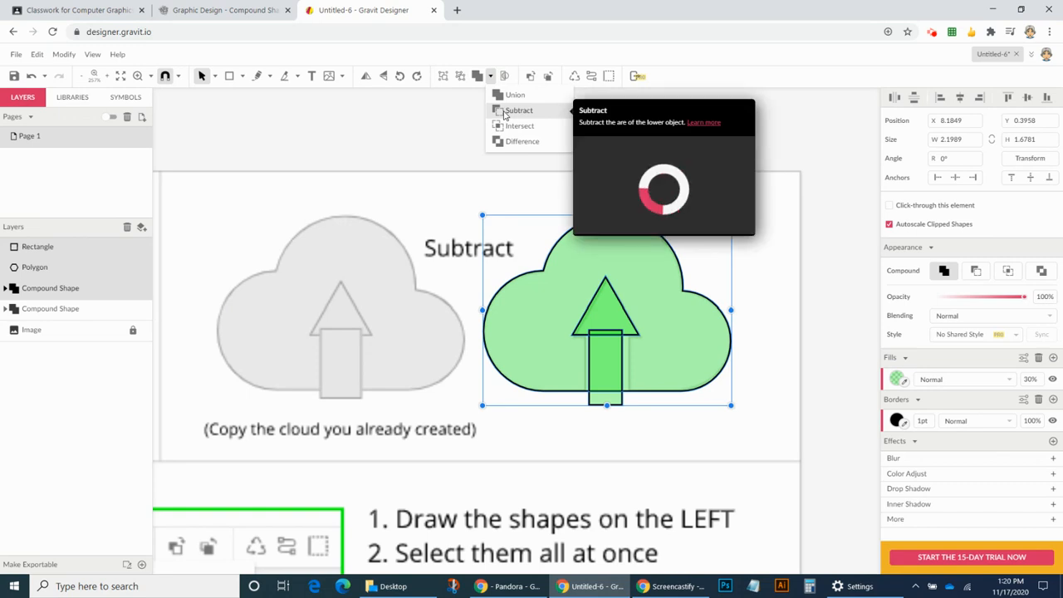
left_click(519, 110)
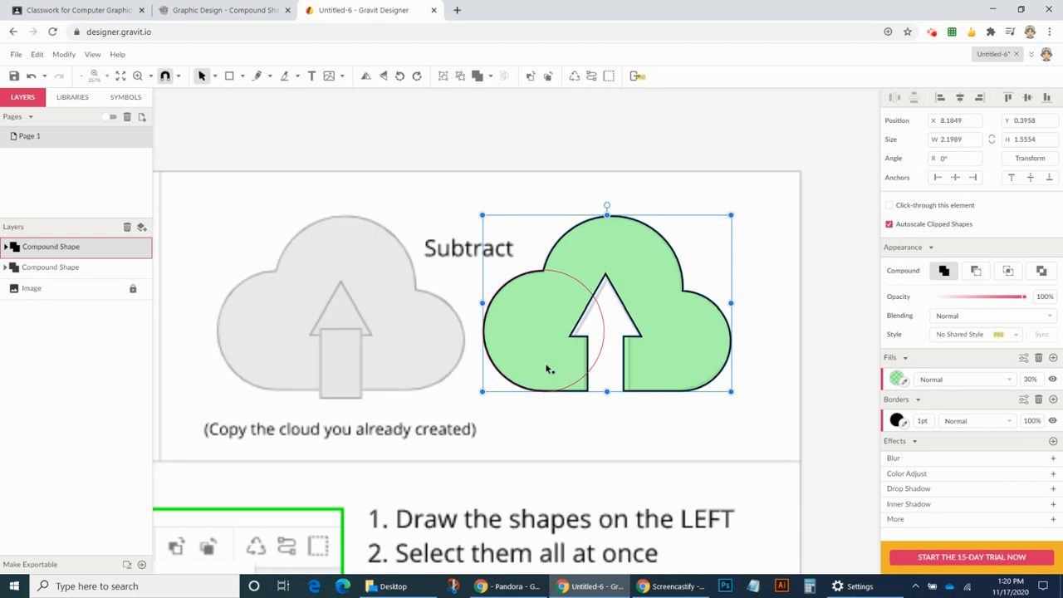
- Fill the subtracted cloud with magenta
left_click(6, 245)
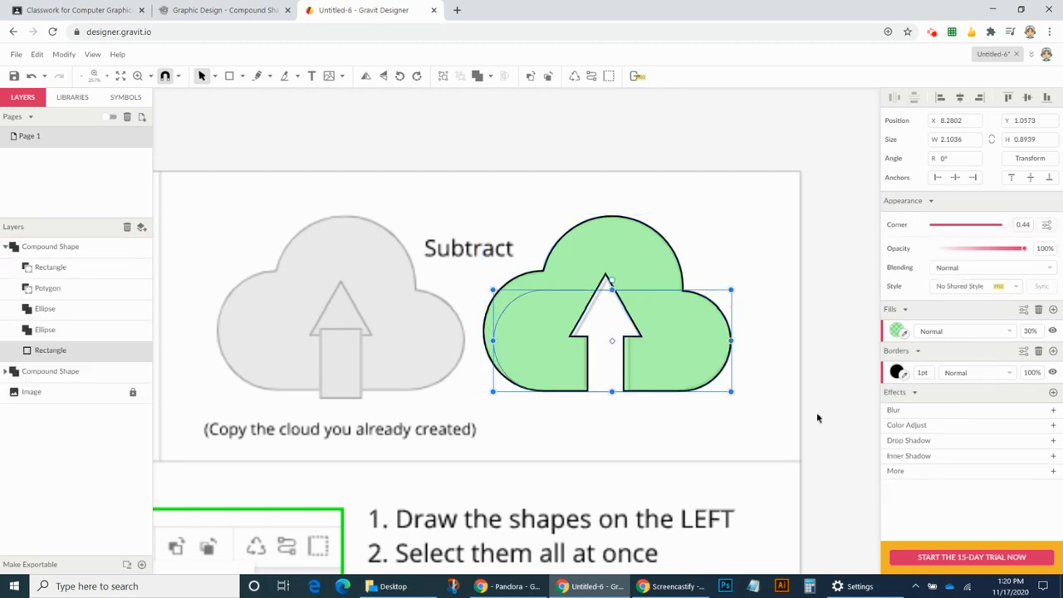
left_click(899, 331)
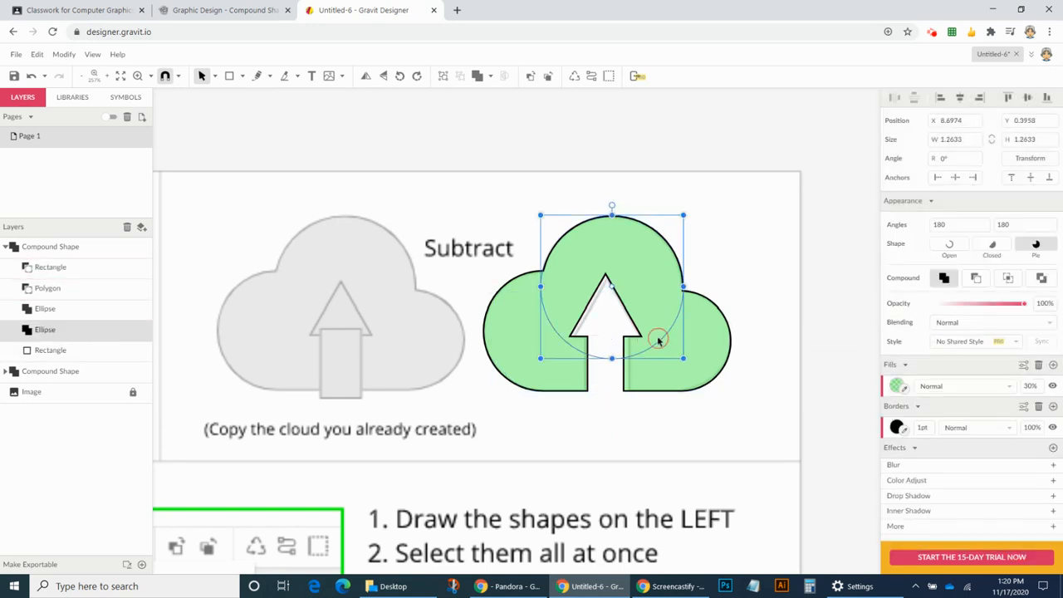
left_click(731, 405)
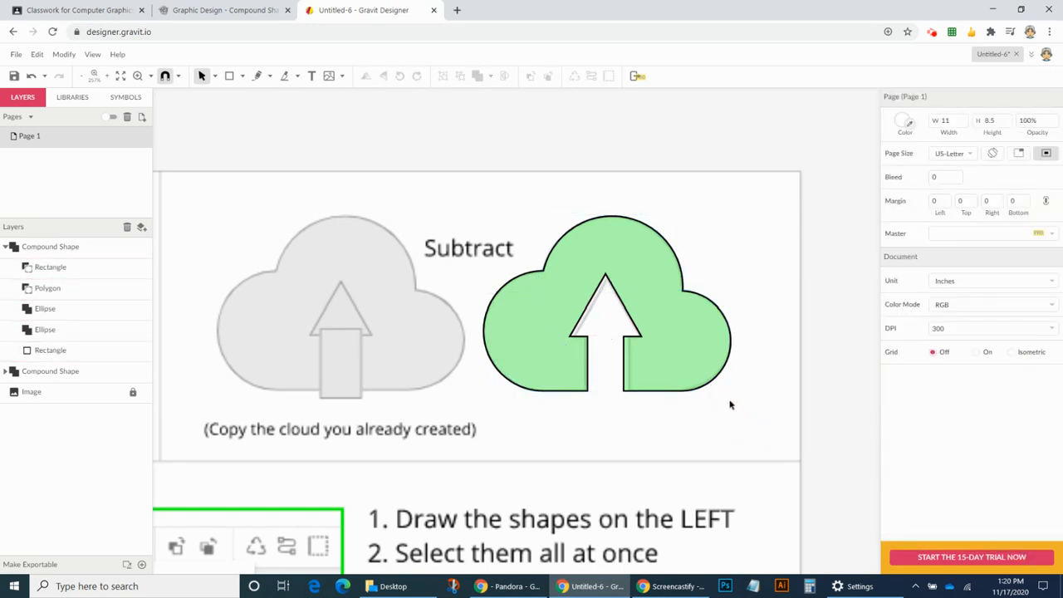
left_click(607, 303)
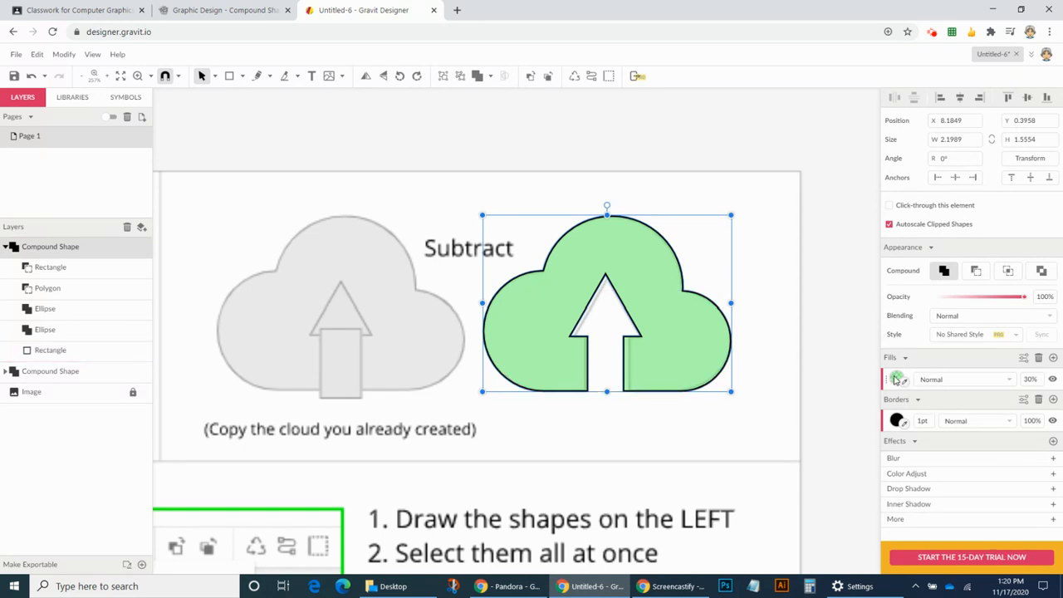
left_click(898, 380)
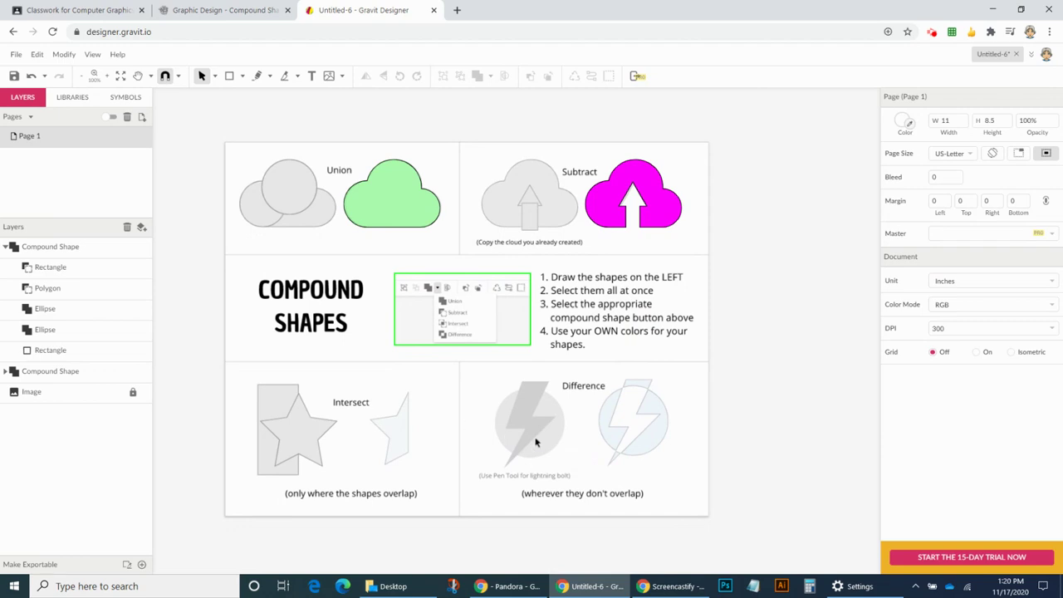
mouse_move(563, 287)
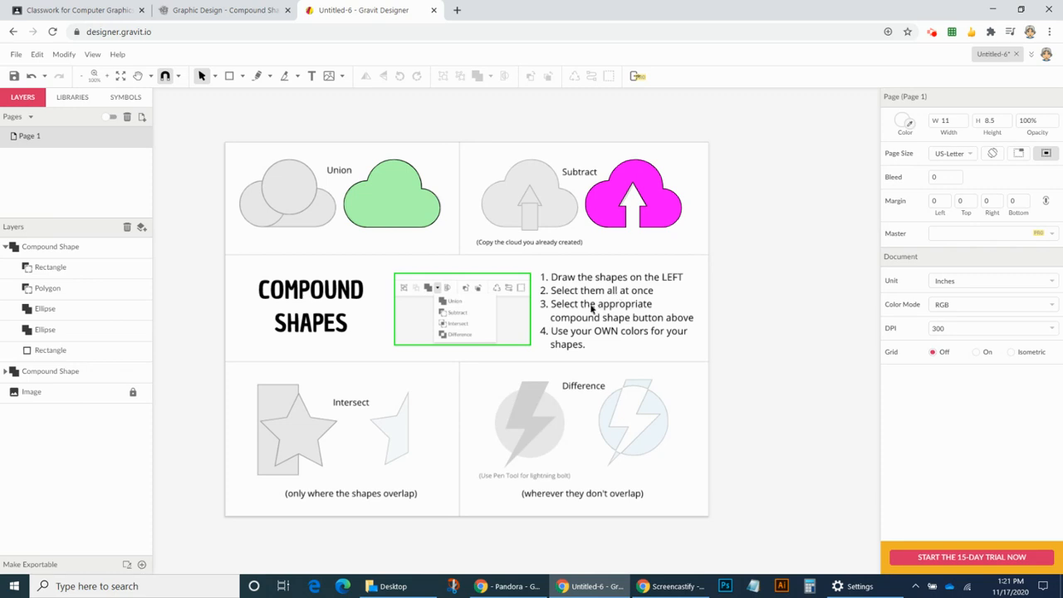
- Fill the Union cloud with solid cyan from the Colors palette
left_click(648, 203)
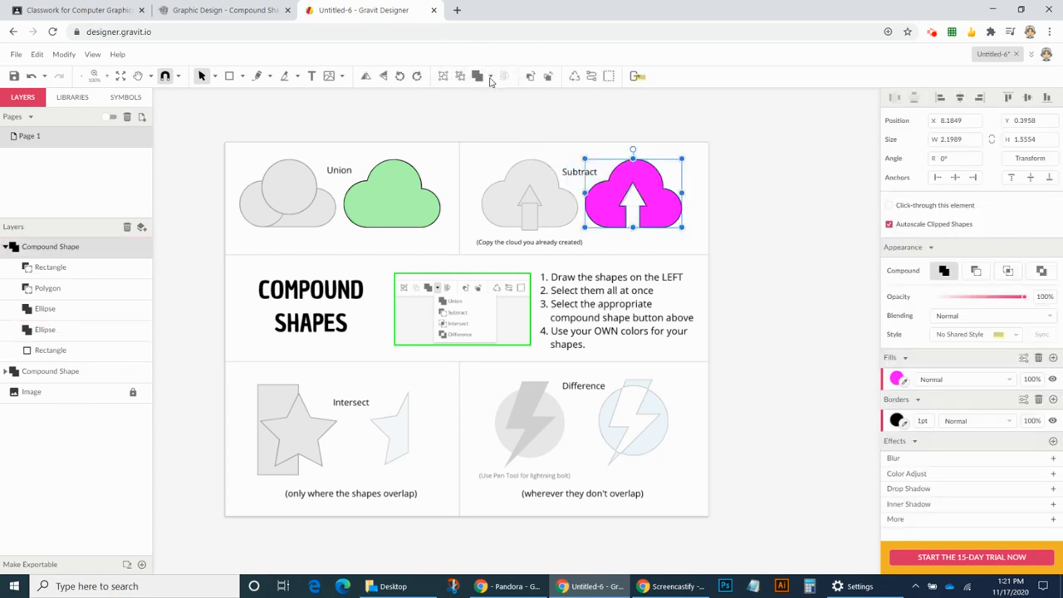
left_click(492, 76)
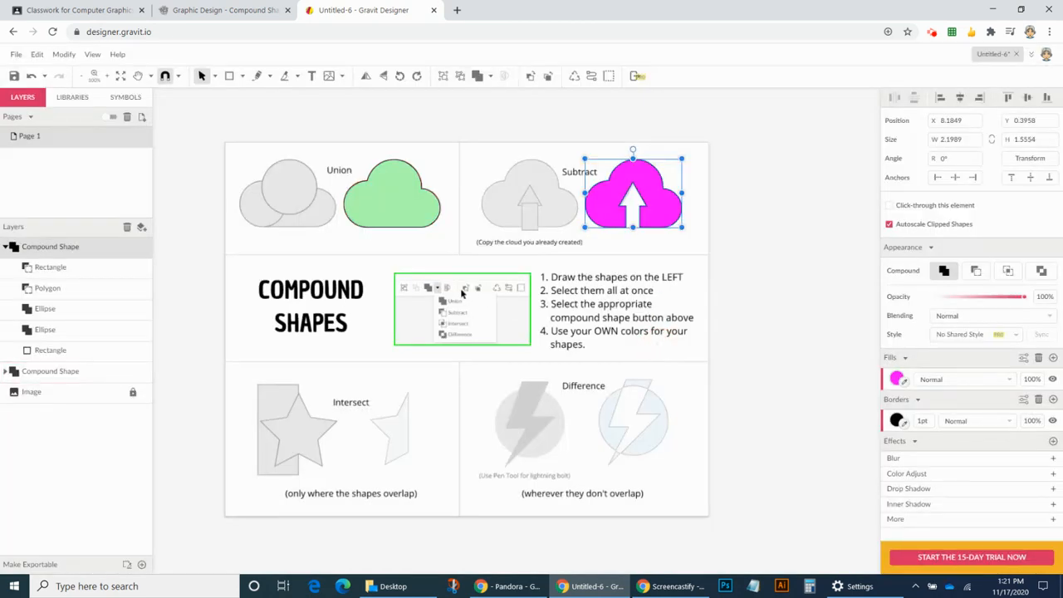
left_click(392, 191)
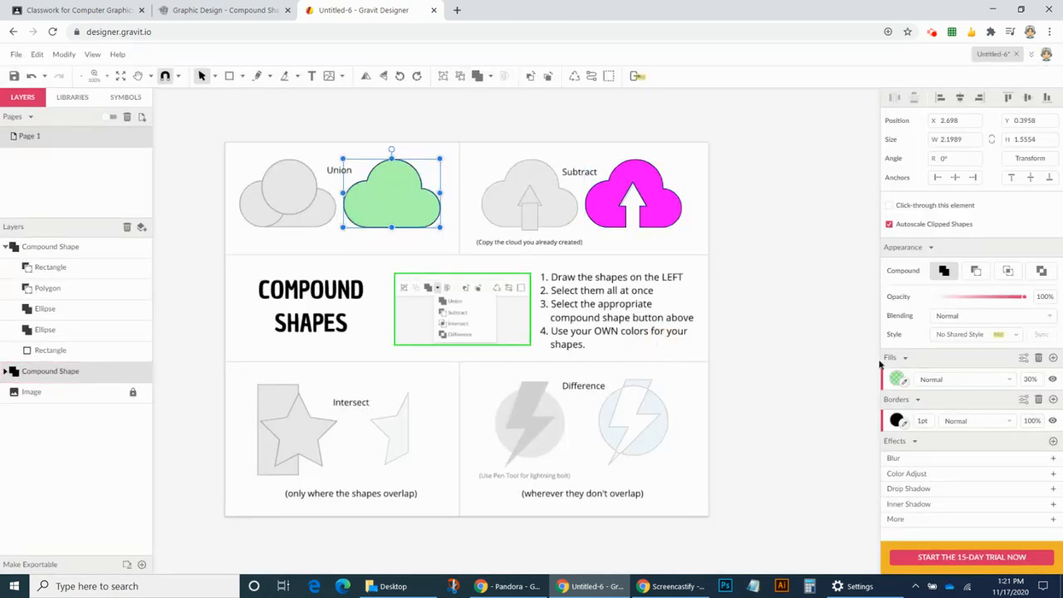
left_click(898, 379)
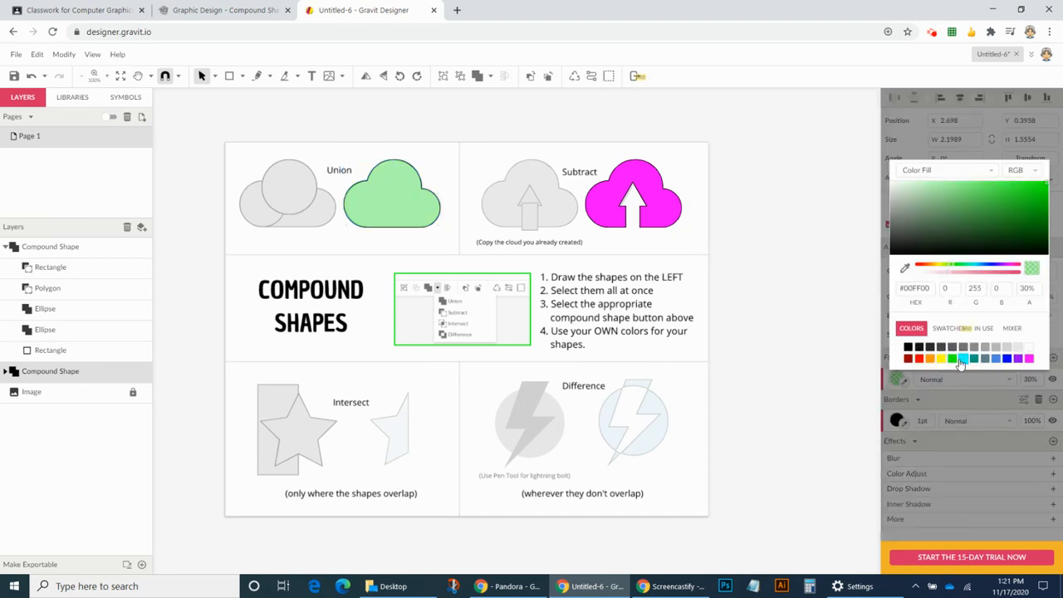
left_click(963, 358)
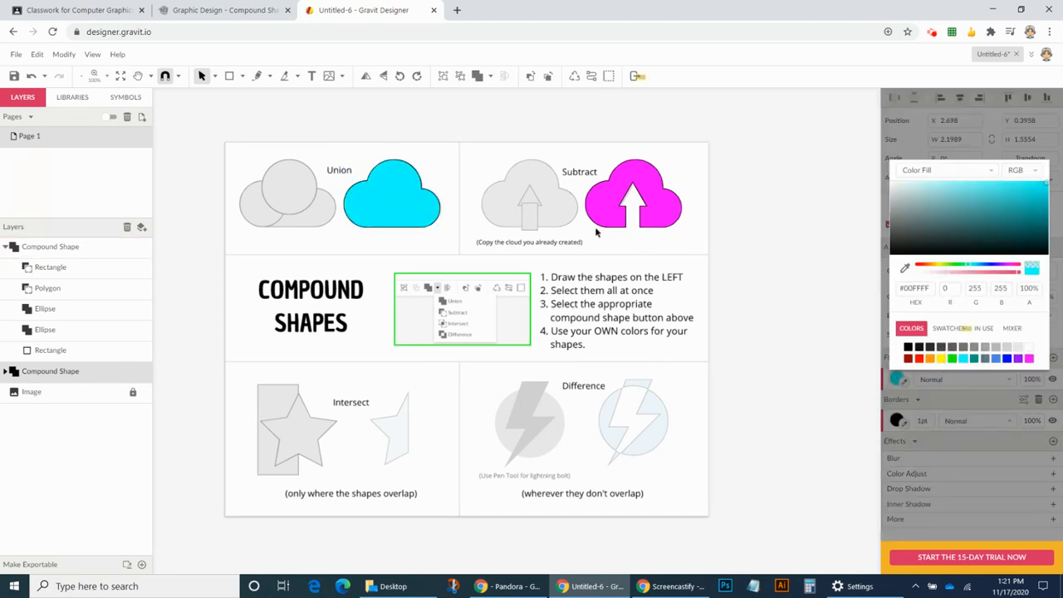
left_click(51, 246)
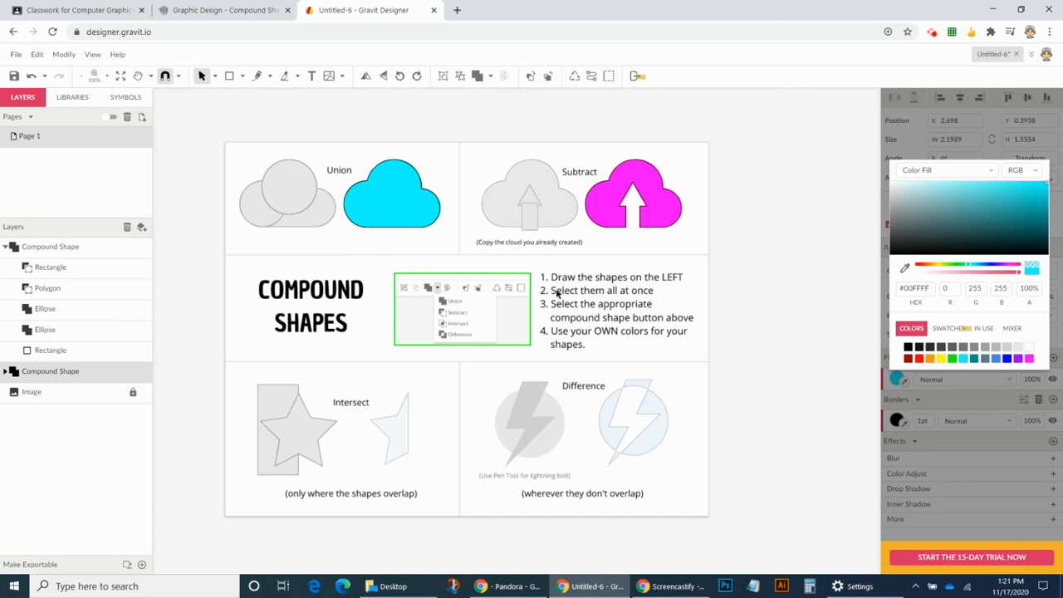
mouse_move(707, 411)
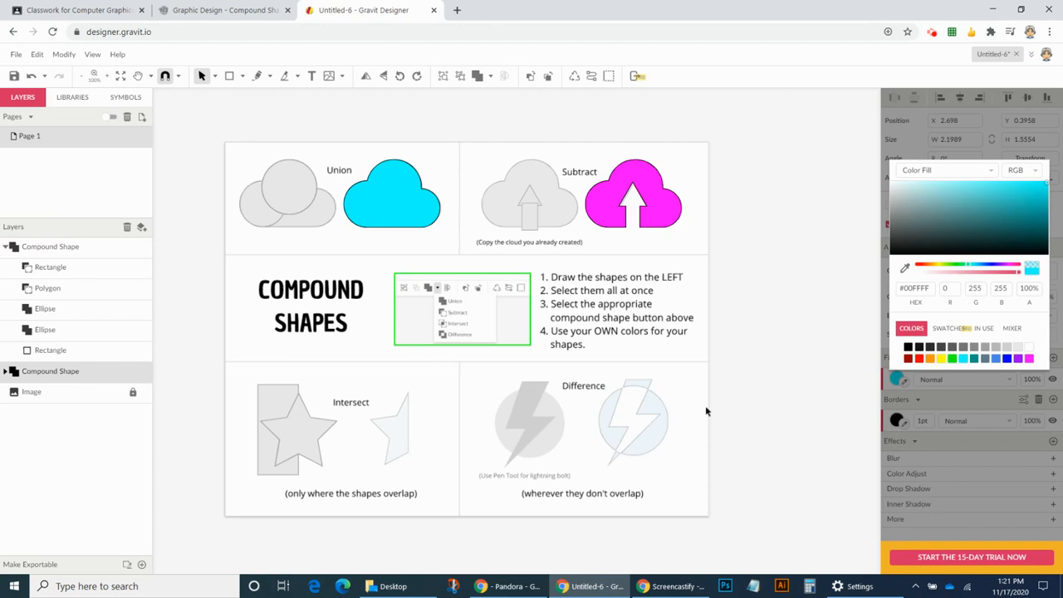
left_click(15, 54)
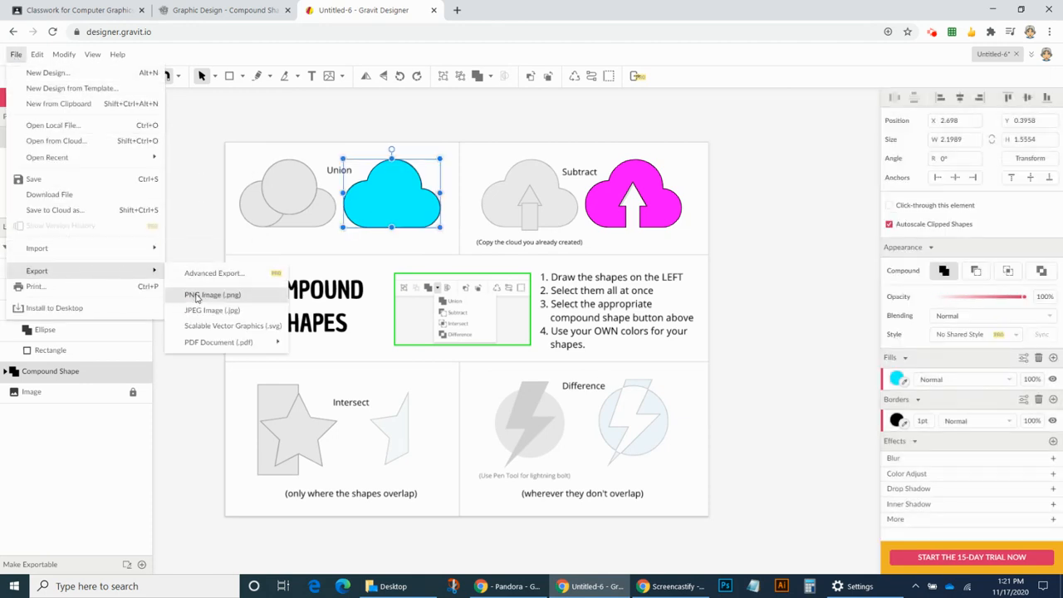
mouse_move(219, 342)
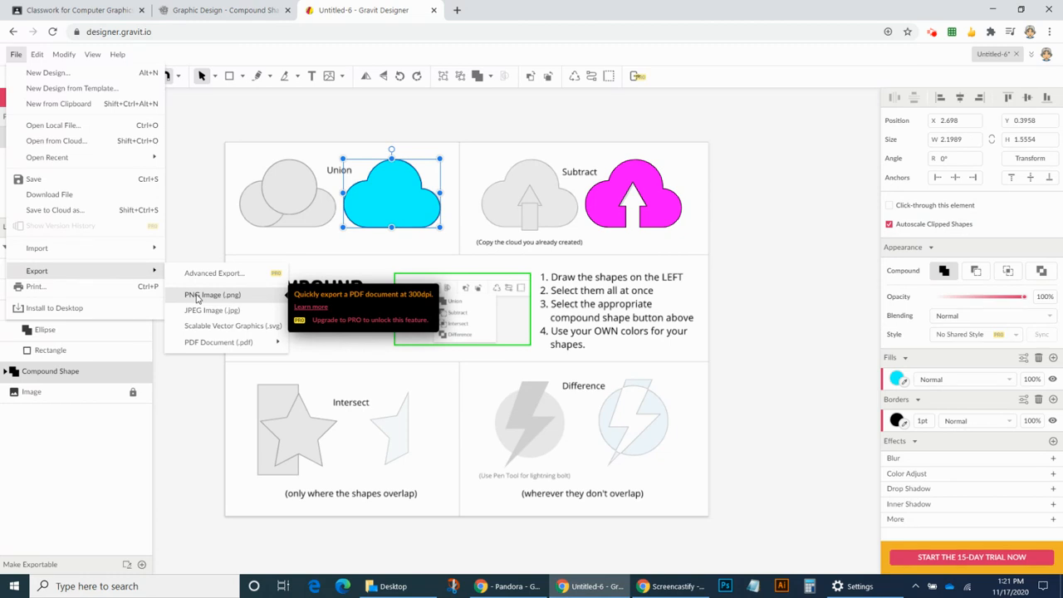
mouse_move(212, 310)
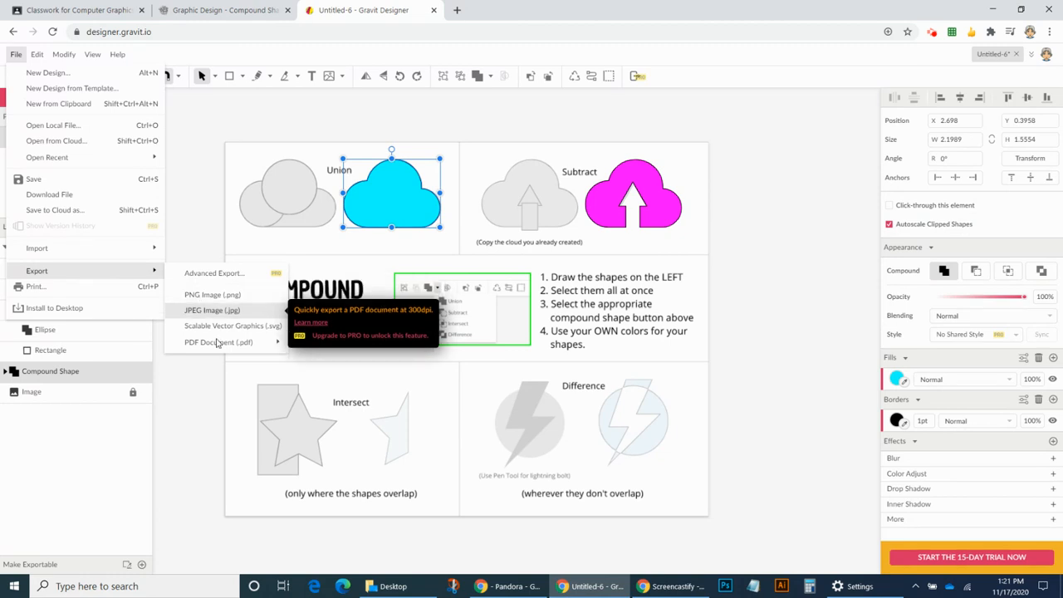
mouse_move(471, 363)
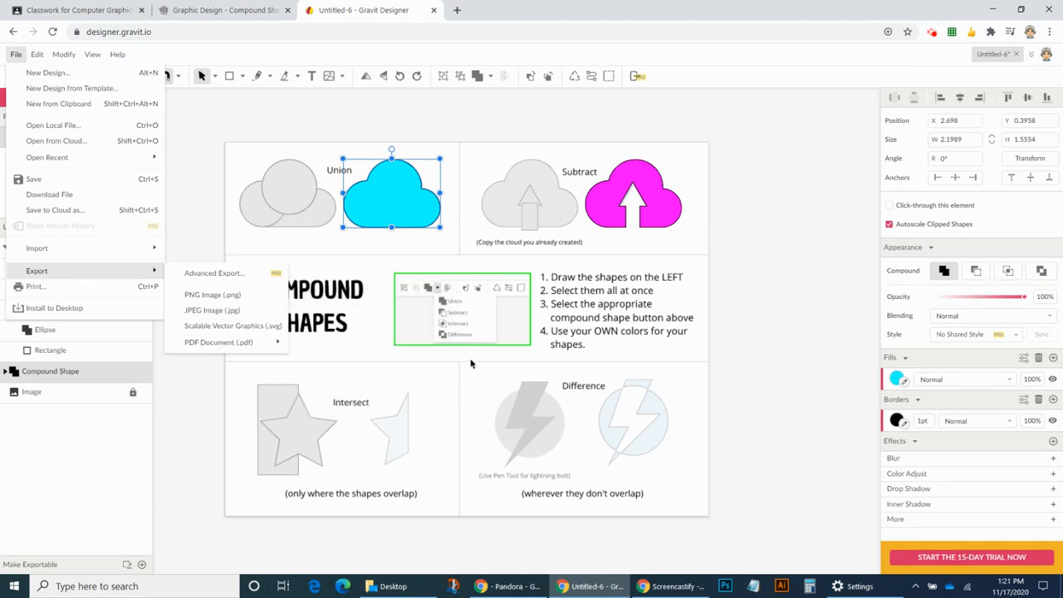
- Dismiss the export menu without exporting, leaving the Difference lightning-bolt example enlarged
left_click(455, 355)
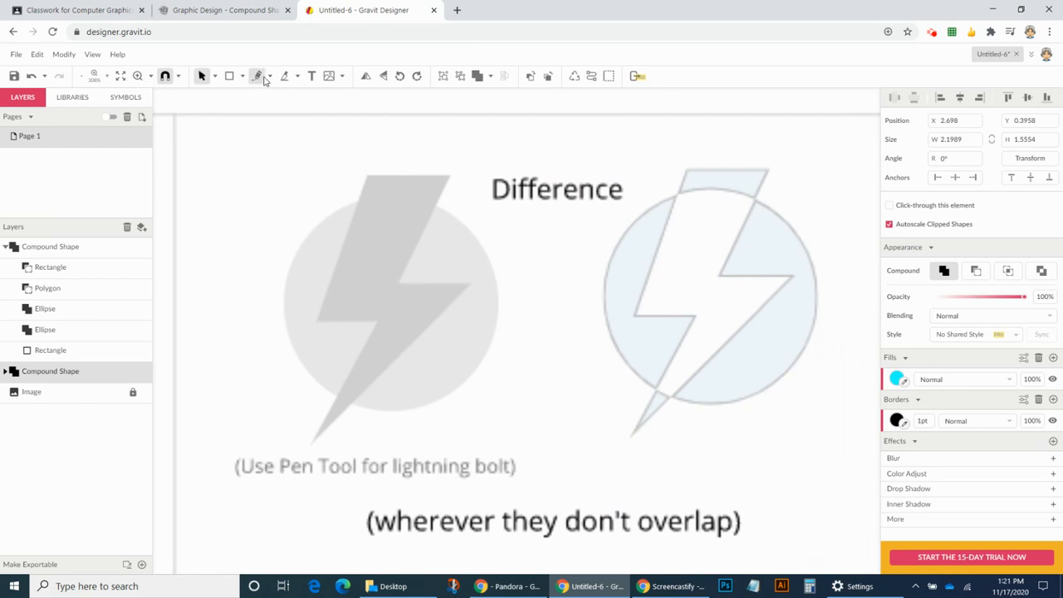
- Trace the grey lightning bolt in the Difference panel as a closed Pen path
left_click(267, 76)
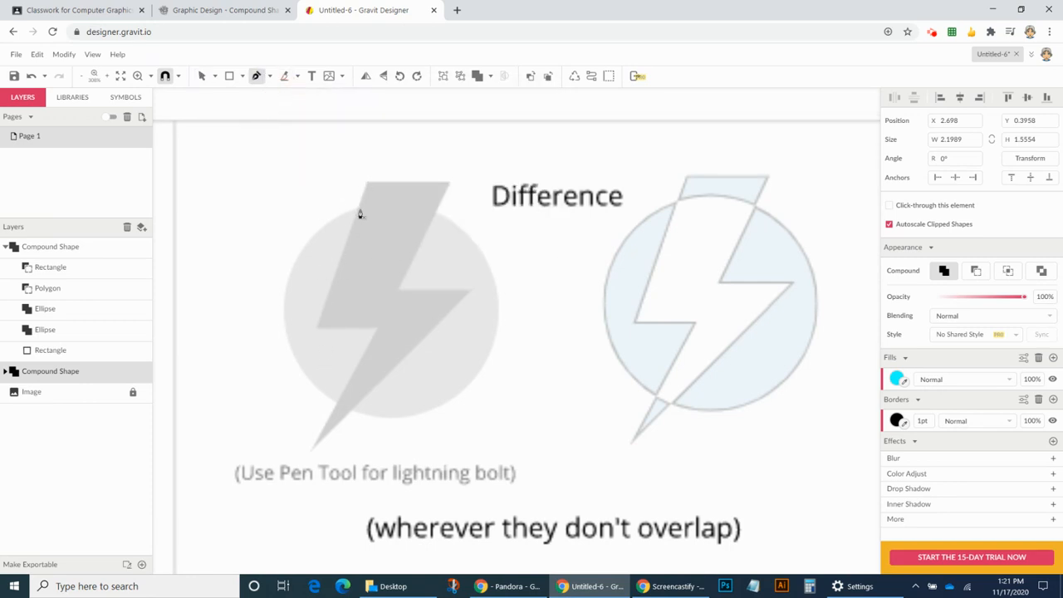
left_click(365, 183)
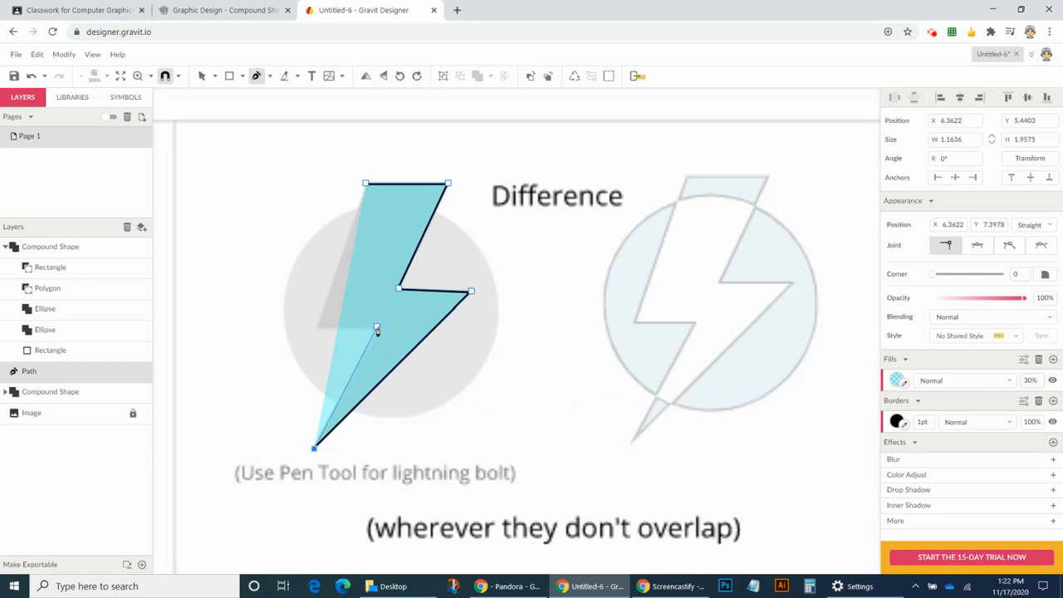
left_click_drag(377, 328, 314, 328)
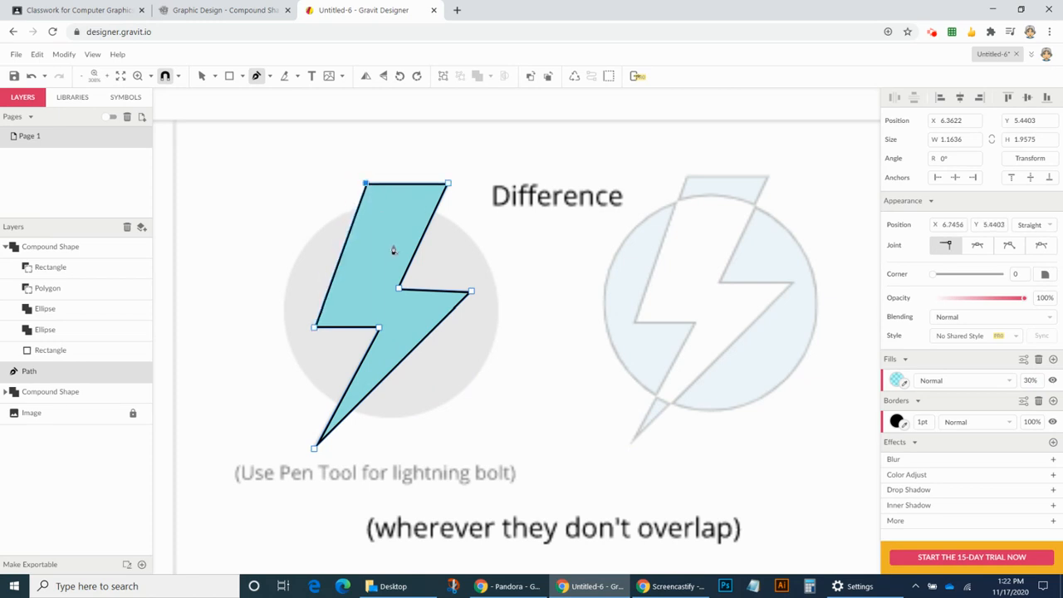
left_click(72, 97)
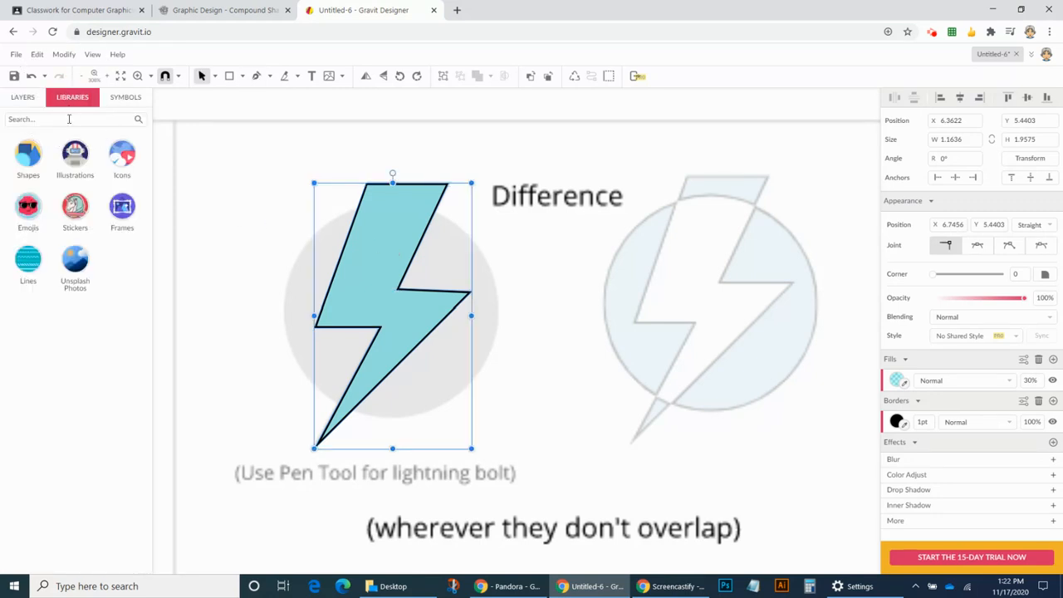
- Search the shape libraries for 'light' to list lightning-bolt icons
type("lightning bolt")
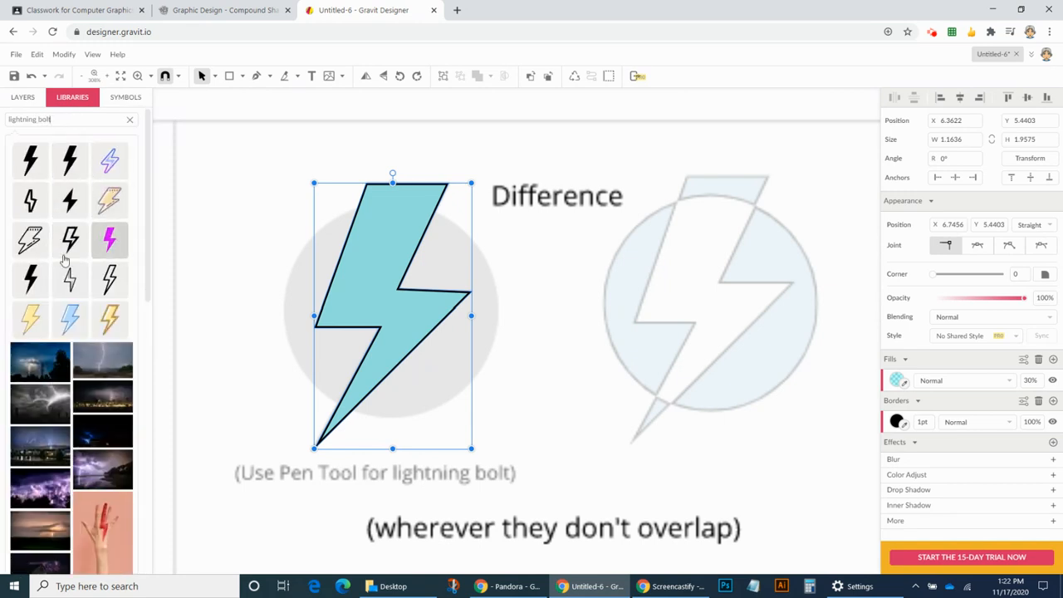
mouse_move(291, 276)
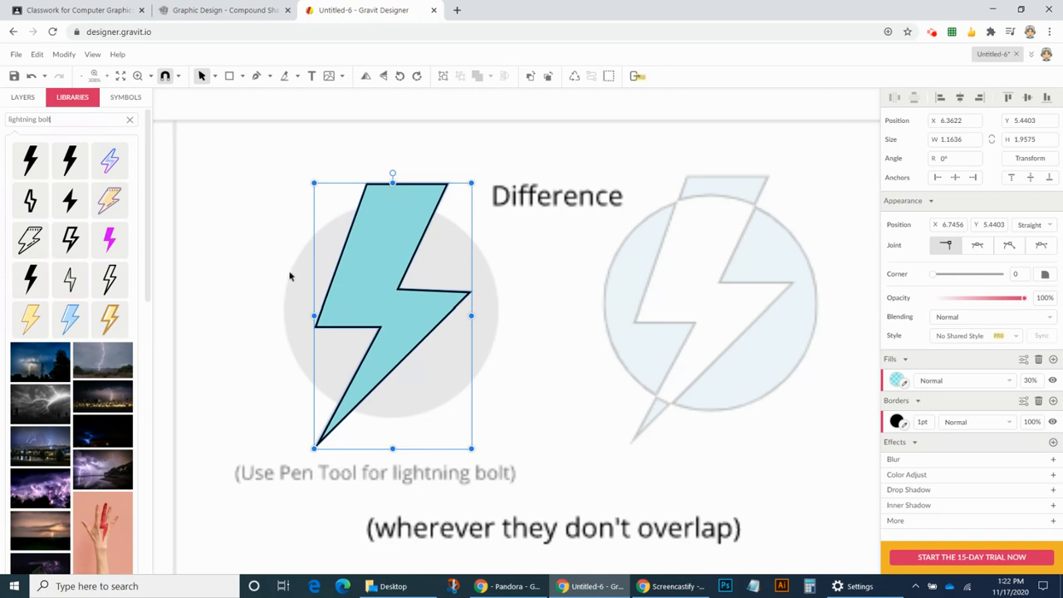